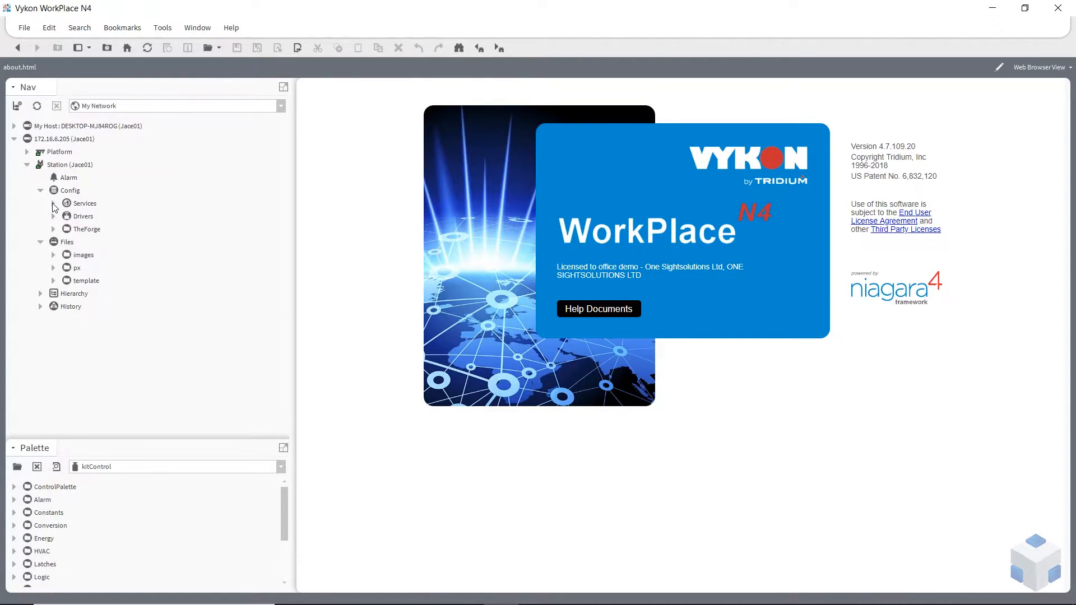
pyautogui.moveTo(136, 263)
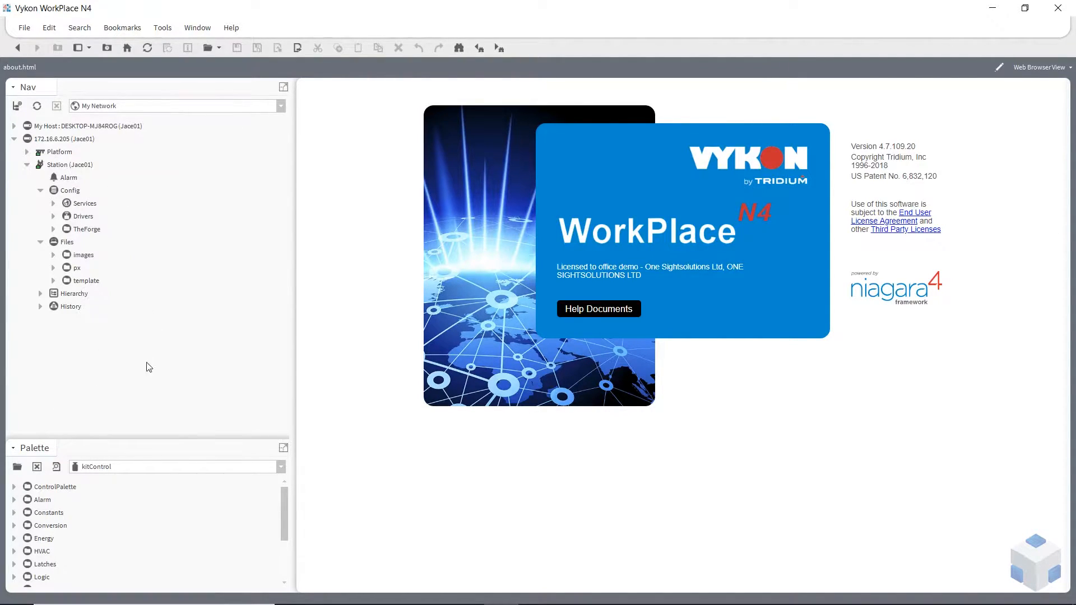
# Step: Load the dashboard palette and drop a DashboardService into the station's Services, accepting its name
pyautogui.click(17, 466)
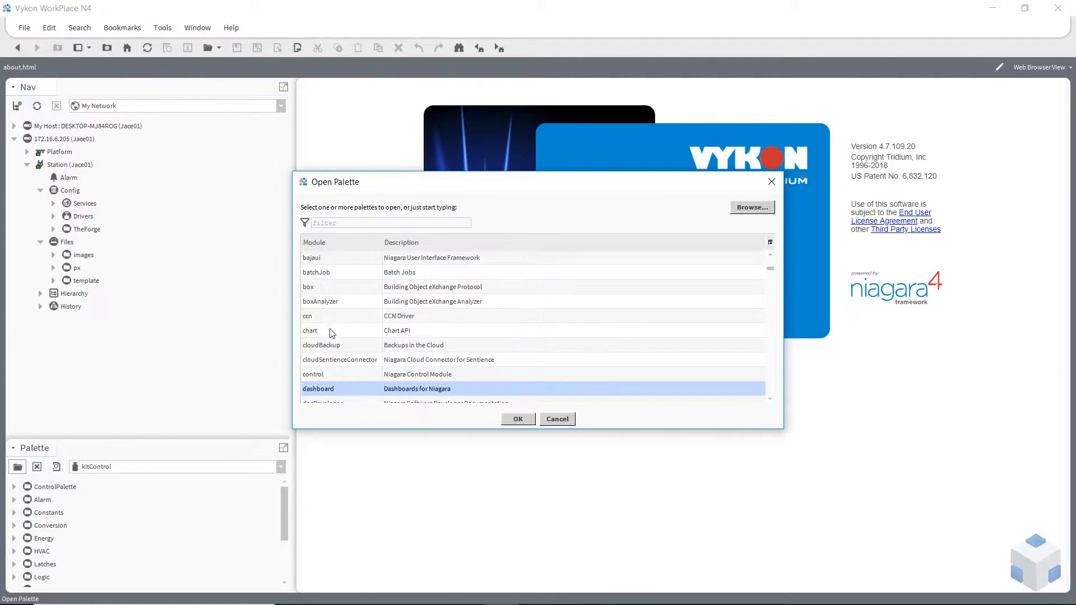
pyautogui.click(518, 418)
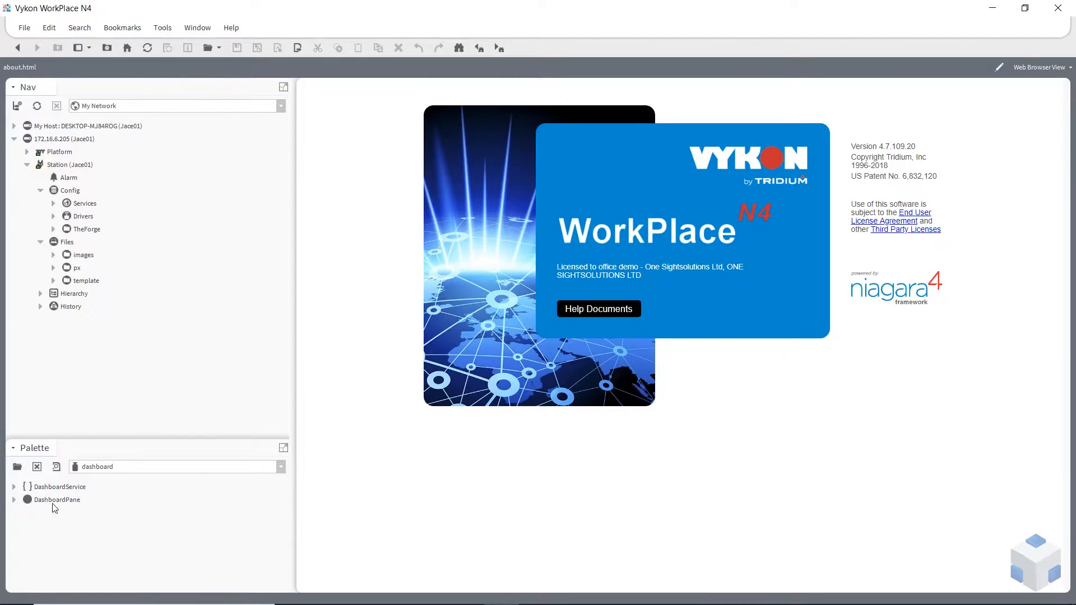
pyautogui.click(59, 487)
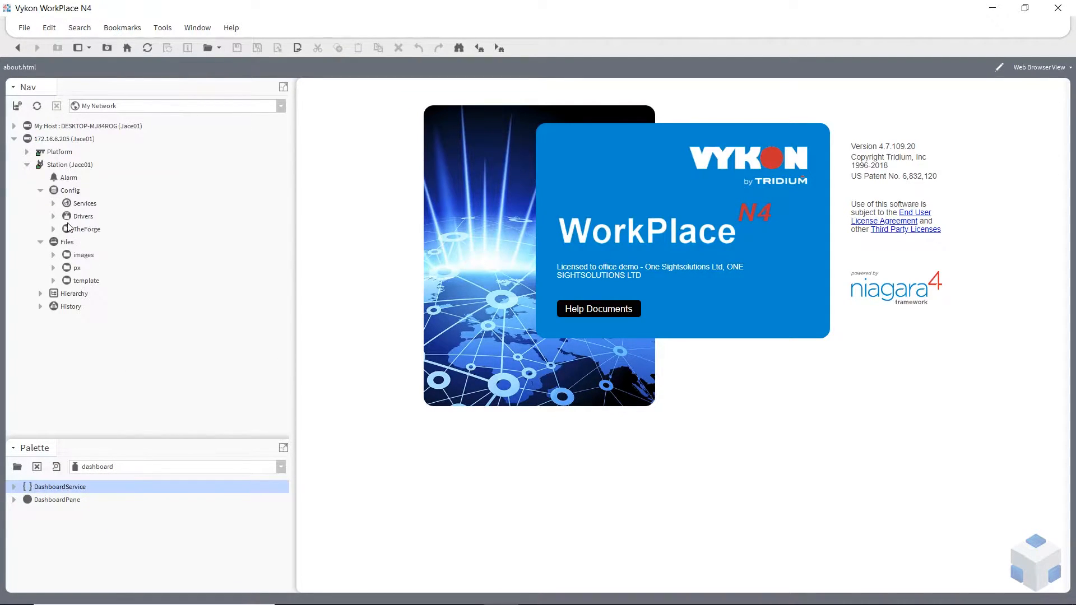
pyautogui.click(52, 203)
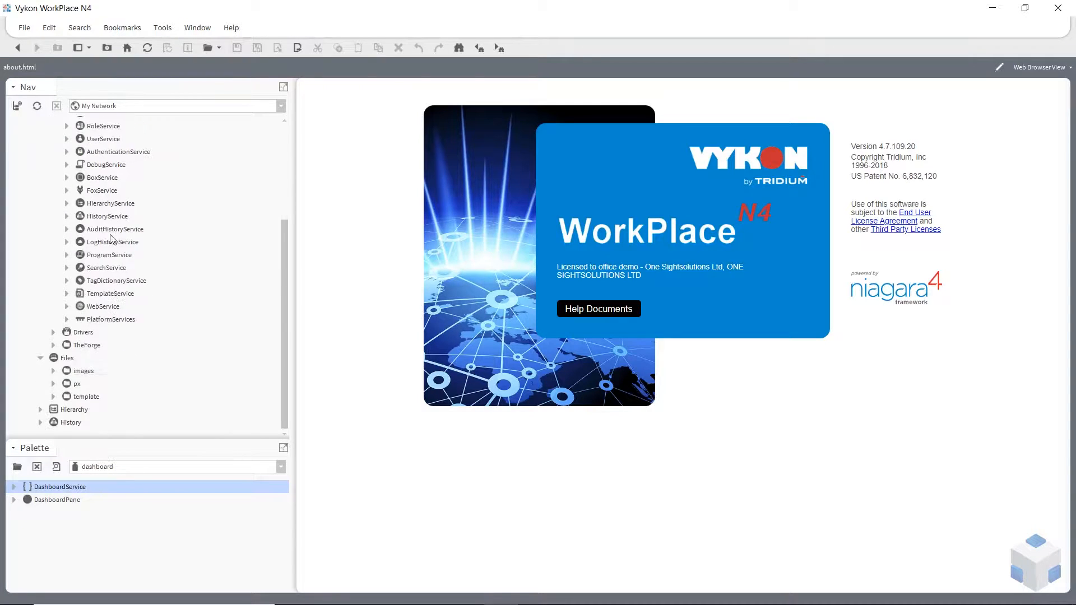
pyautogui.moveTo(93, 383)
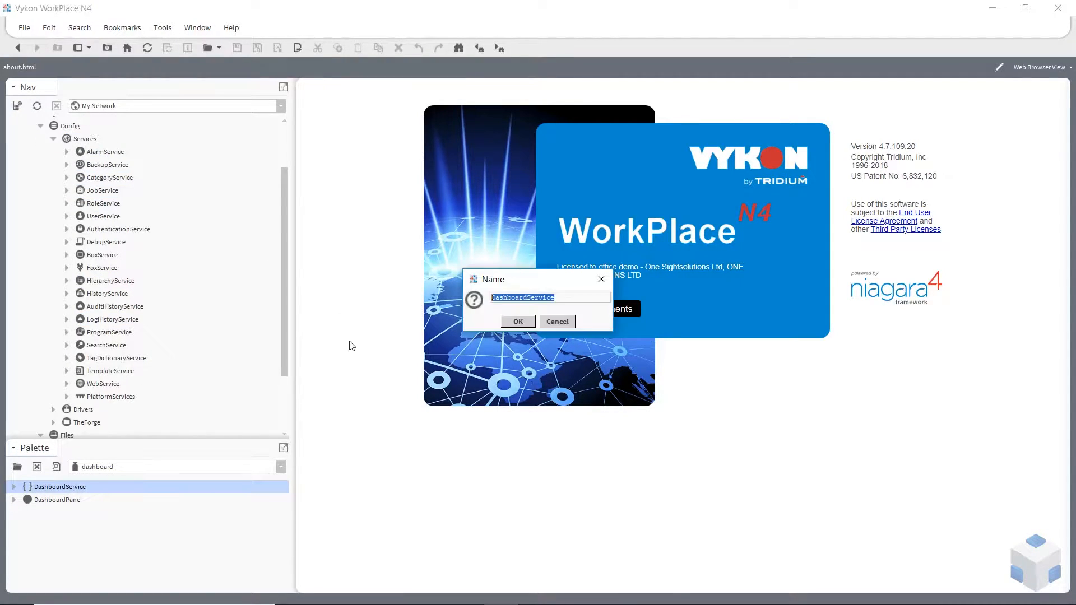
pyautogui.click(557, 322)
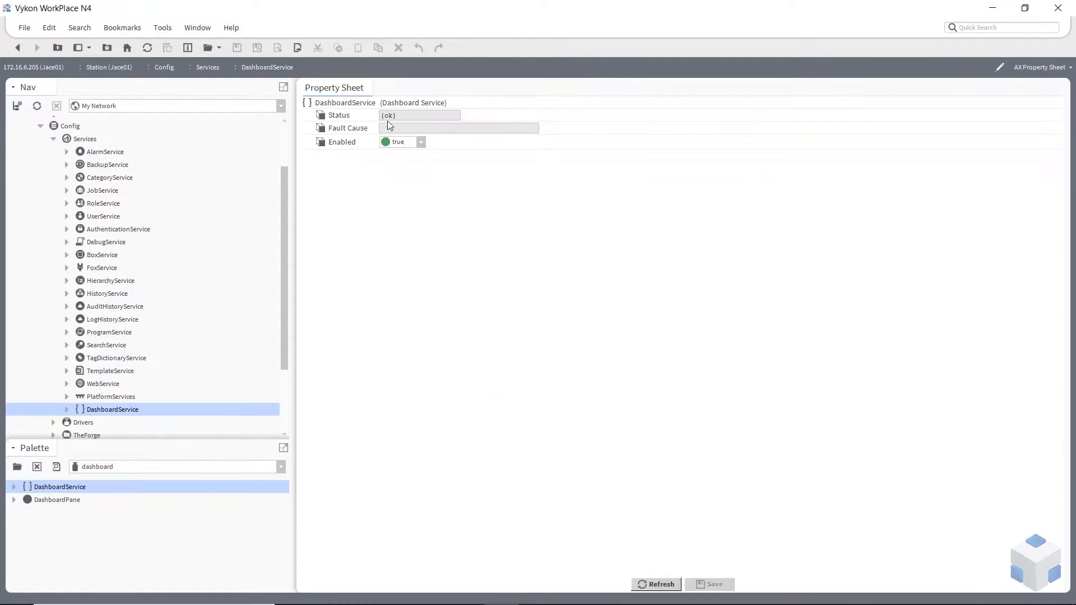
pyautogui.moveTo(418, 126)
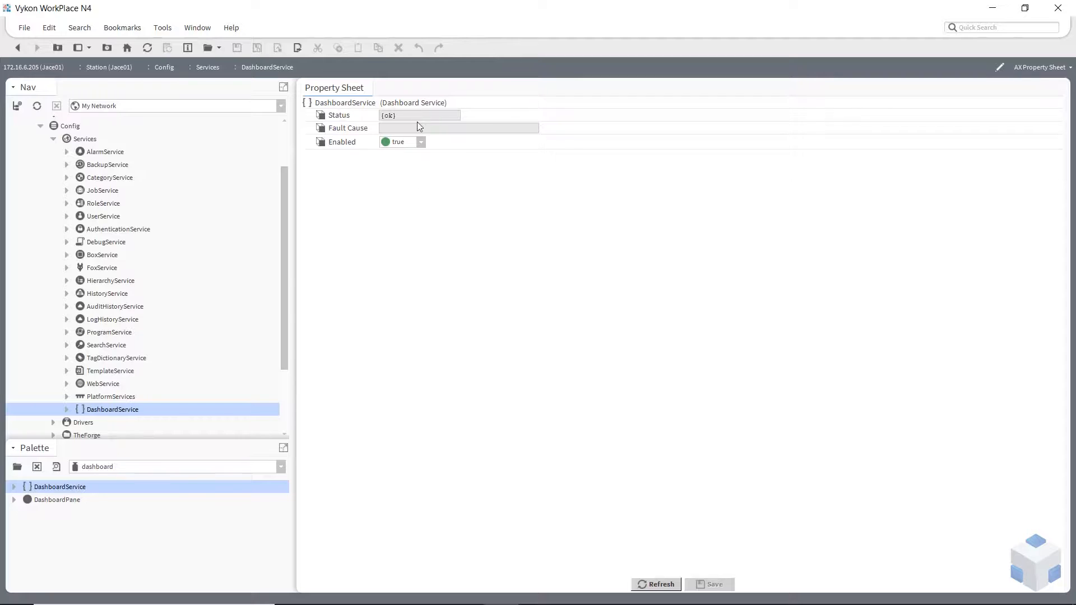
pyautogui.moveTo(446, 270)
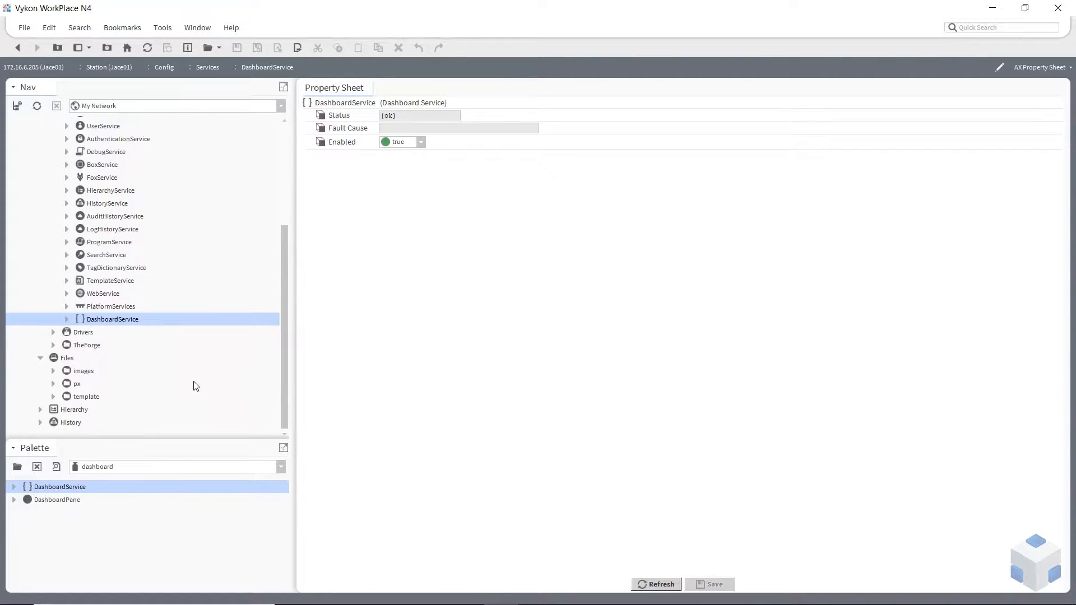
pyautogui.moveTo(142, 336)
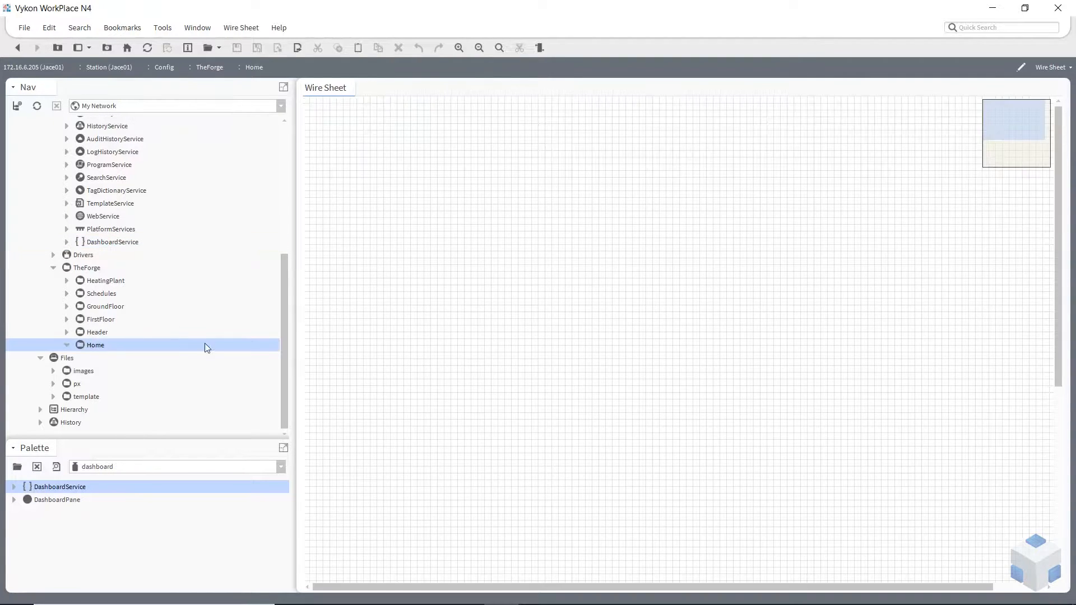
# Step: Create a new Px view named dash on the Home folder
pyautogui.click(1050, 67)
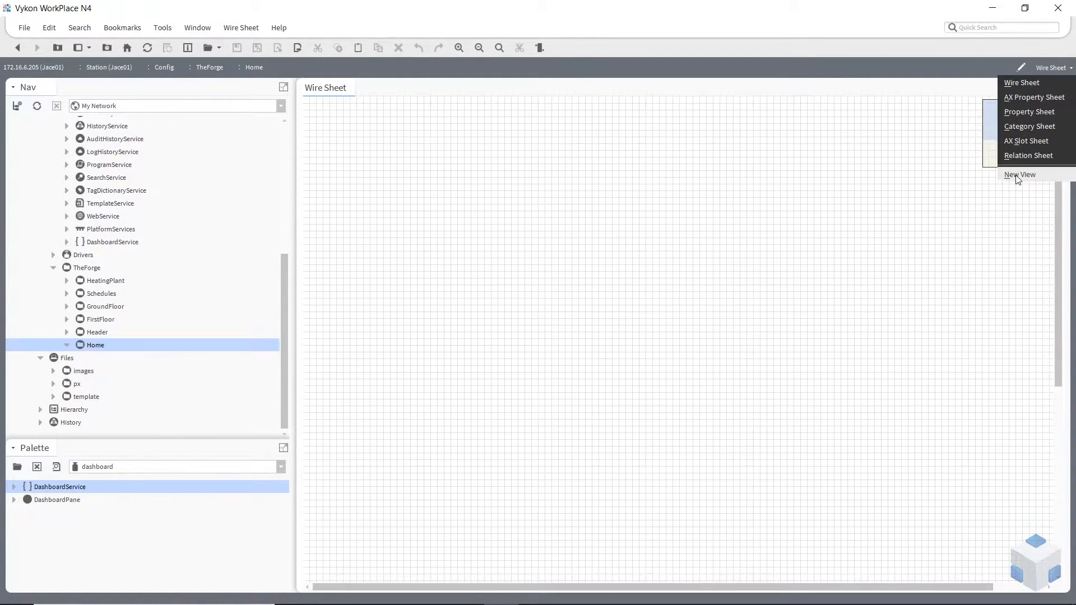
pyautogui.click(1020, 175)
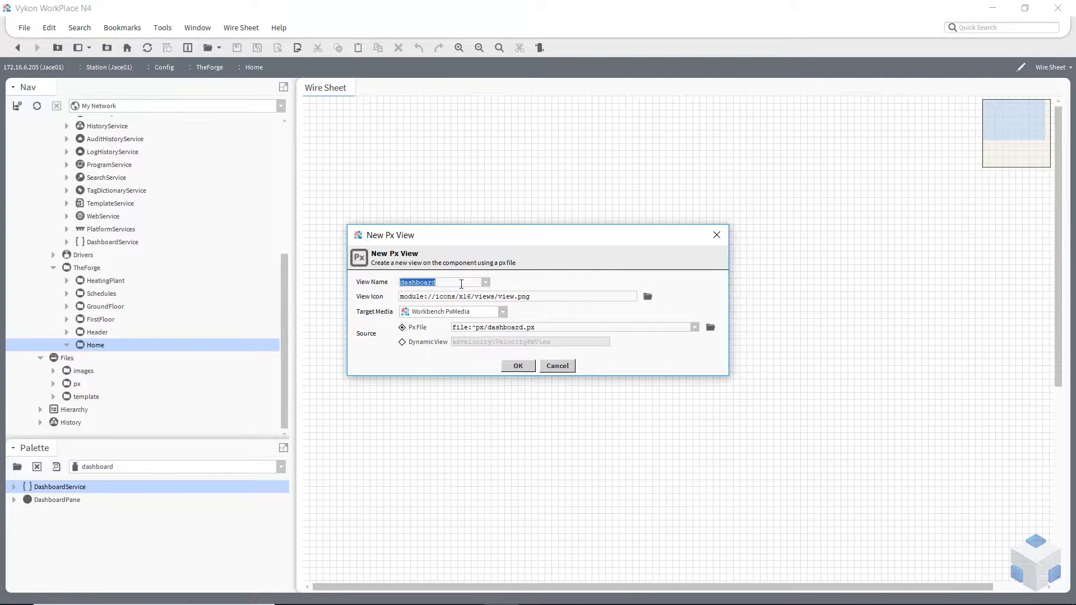
pyautogui.write('dash')
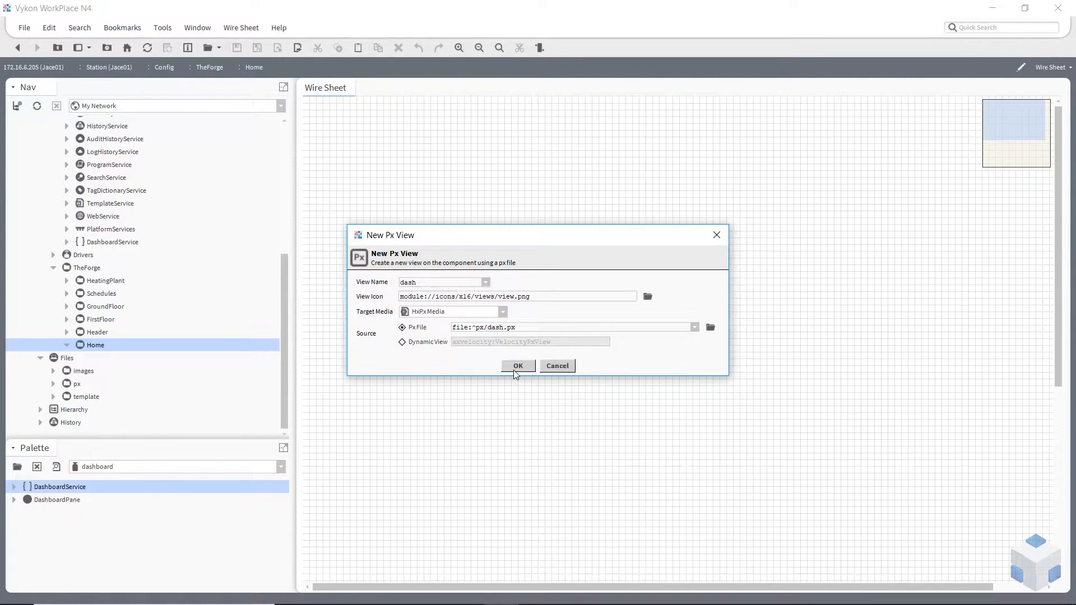
pyautogui.click(517, 366)
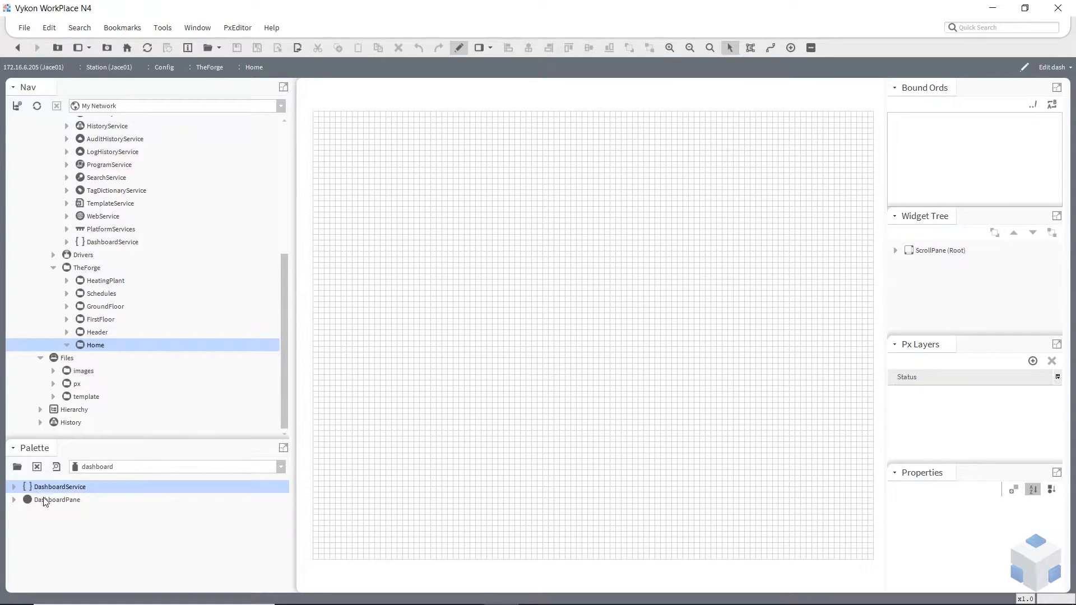
# Step: Place a DashboardPane on the dash page and stretch it to fill the page
pyautogui.moveTo(56, 500); pyautogui.dragTo(336, 134)
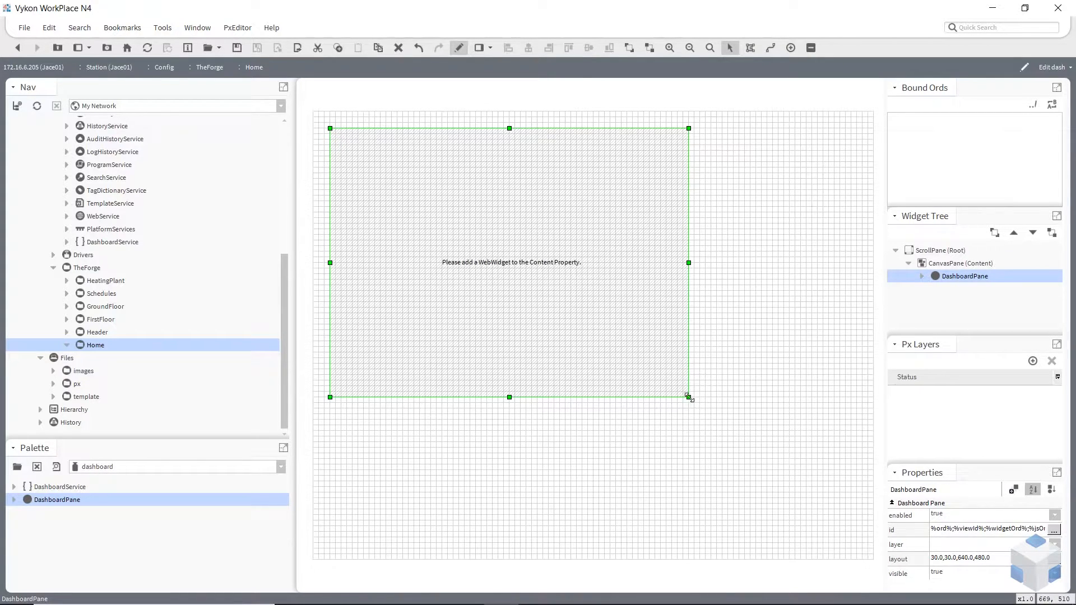
pyautogui.moveTo(688, 398); pyautogui.dragTo(867, 555)
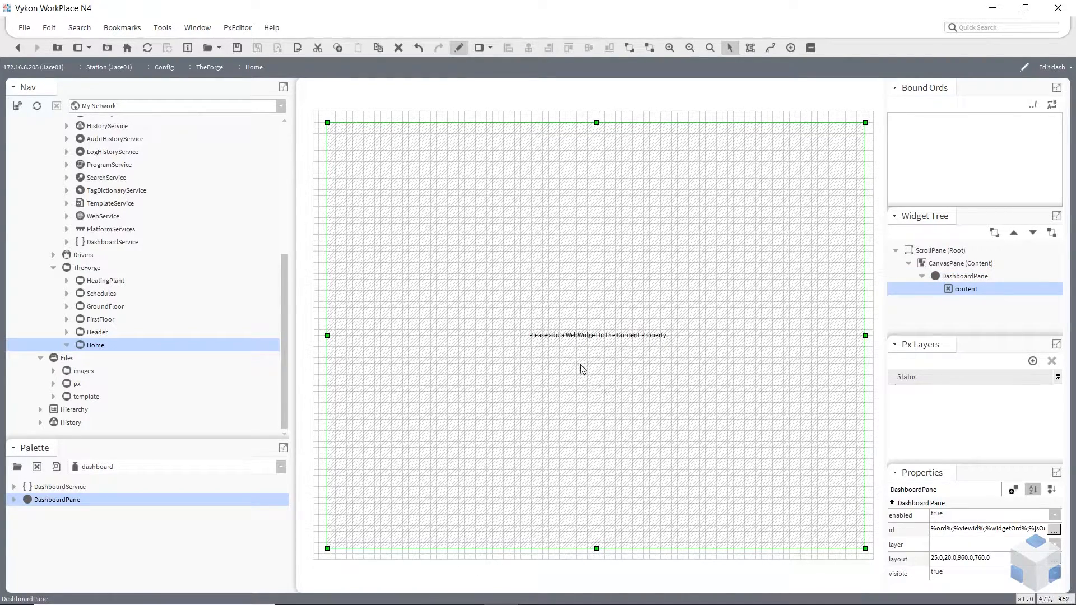
pyautogui.moveTo(554, 303)
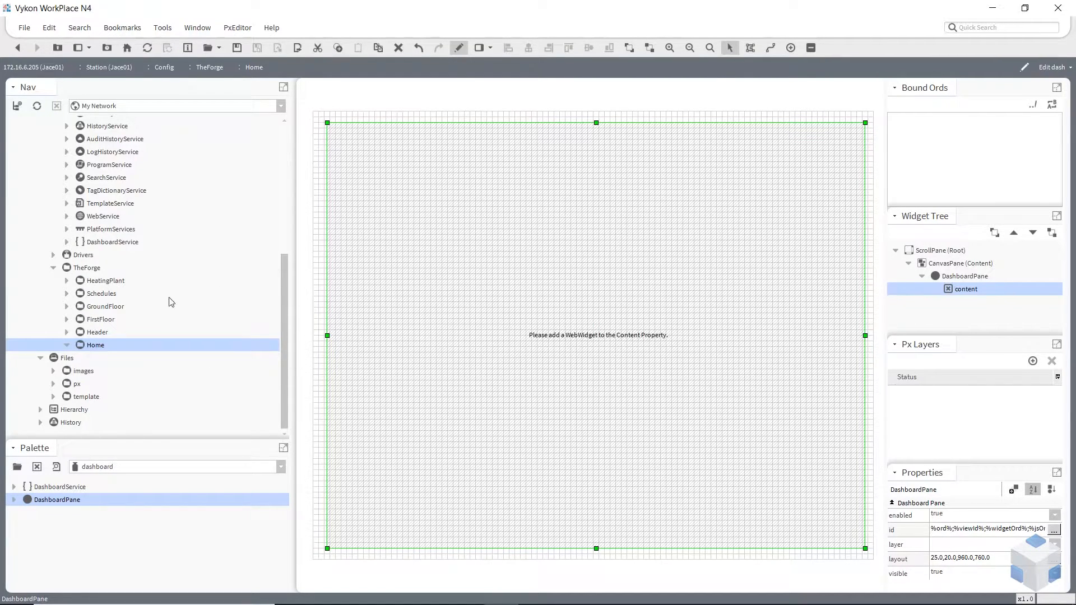
pyautogui.moveTo(357, 240)
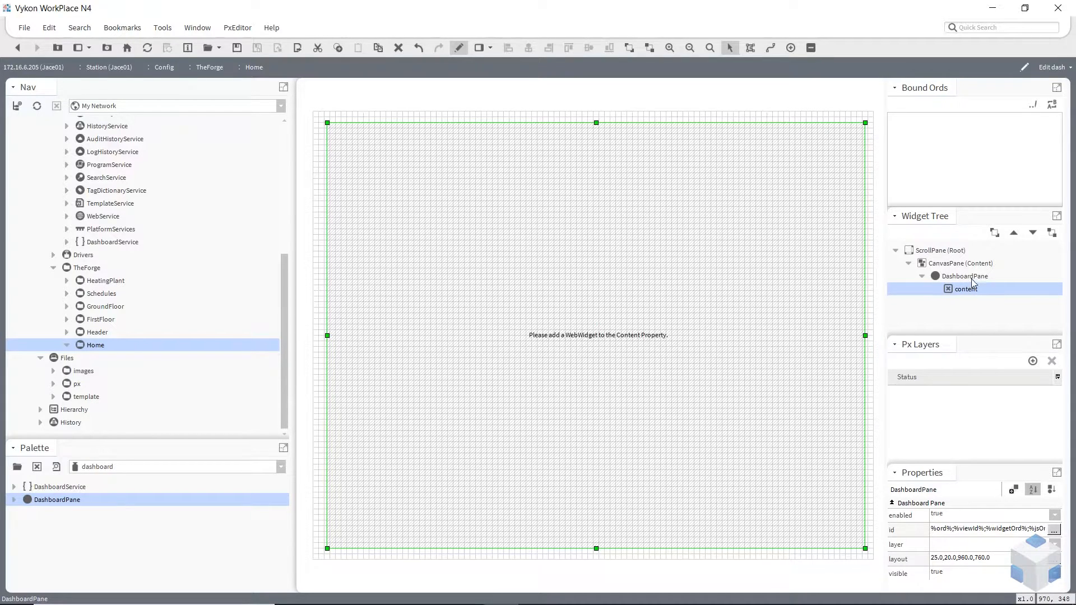
pyautogui.moveTo(90, 309)
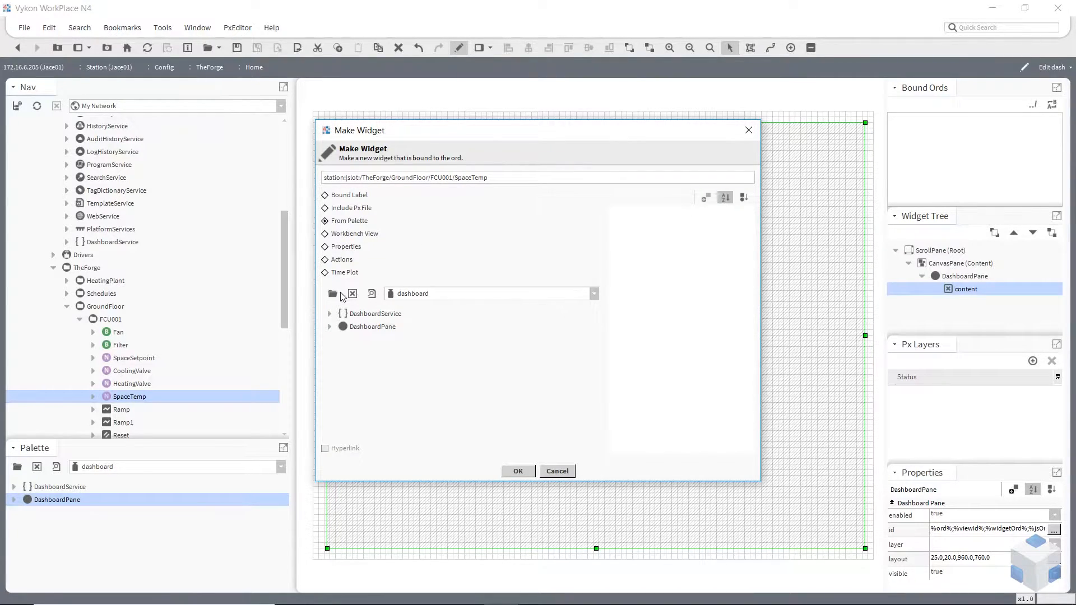
# Step: Make the SpaceTemp widget a Chart from the webChart palette inside the pane
pyautogui.click(331, 293)
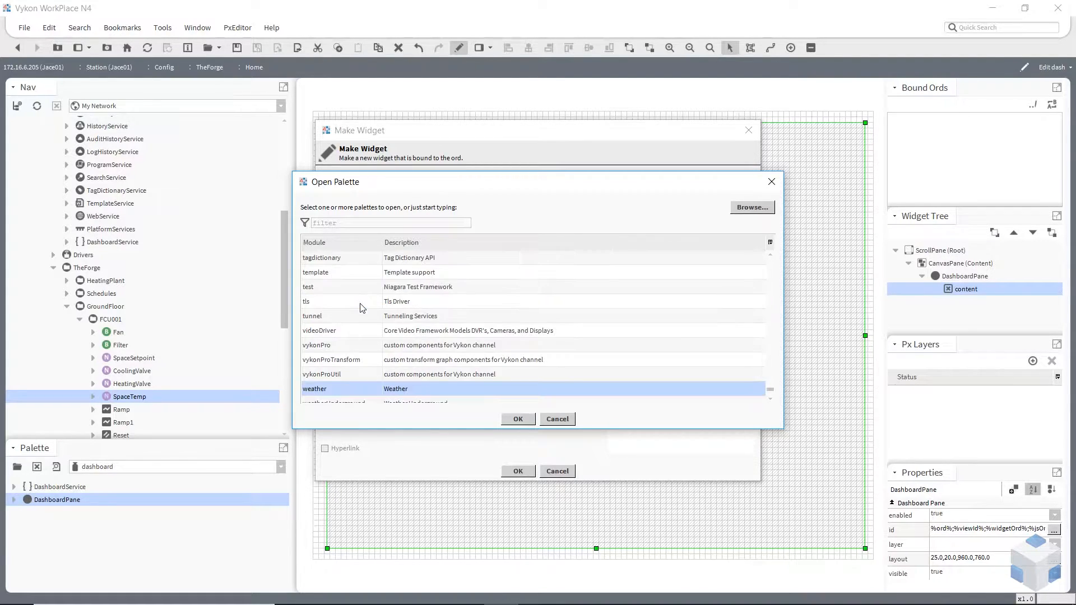
pyautogui.click(518, 418)
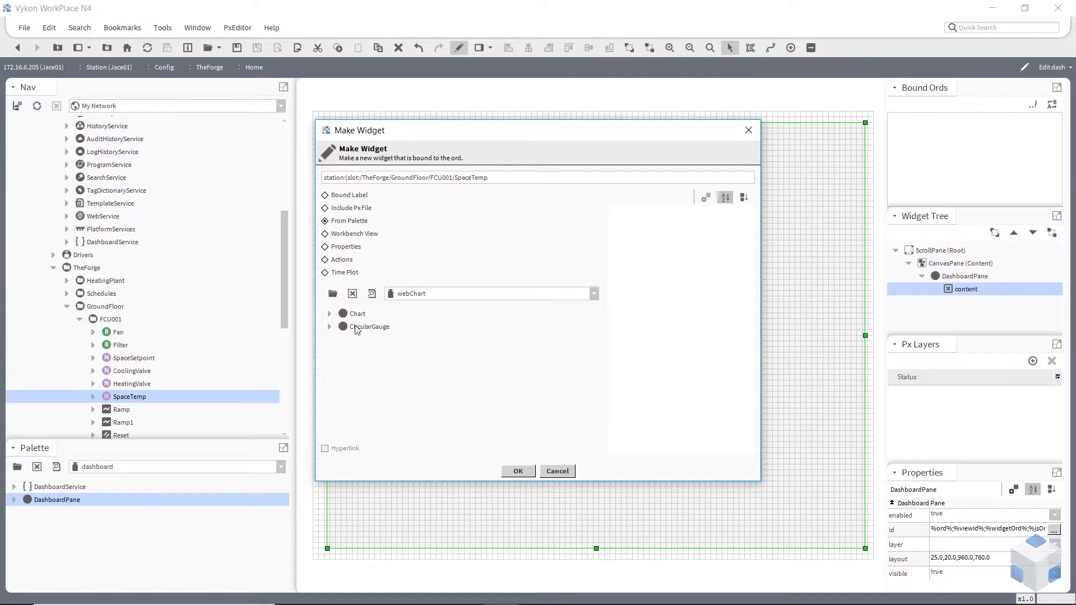
pyautogui.click(357, 314)
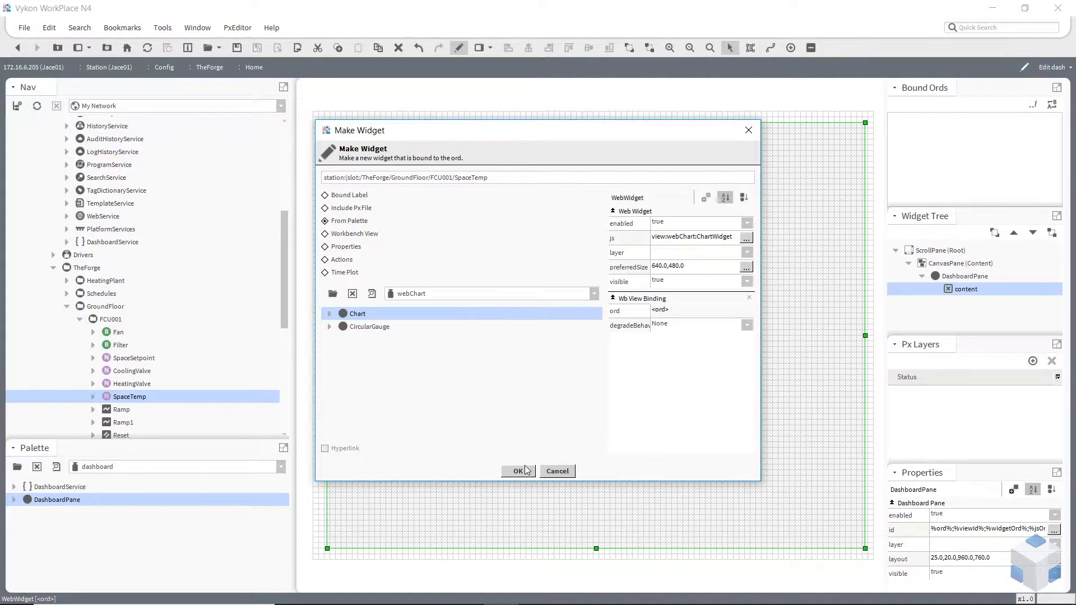
pyautogui.click(518, 471)
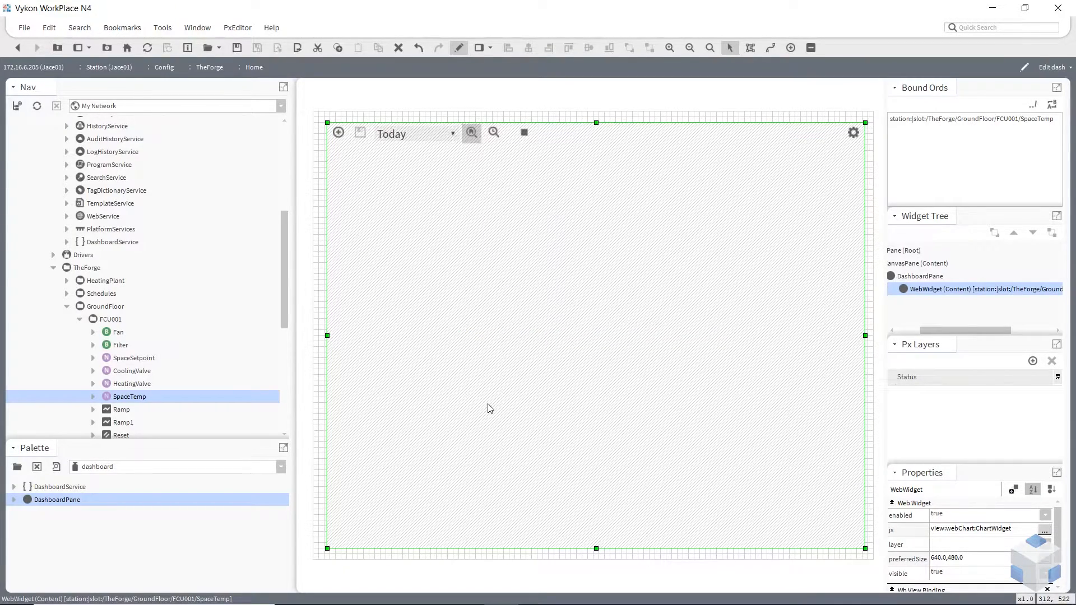
pyautogui.click(470, 132)
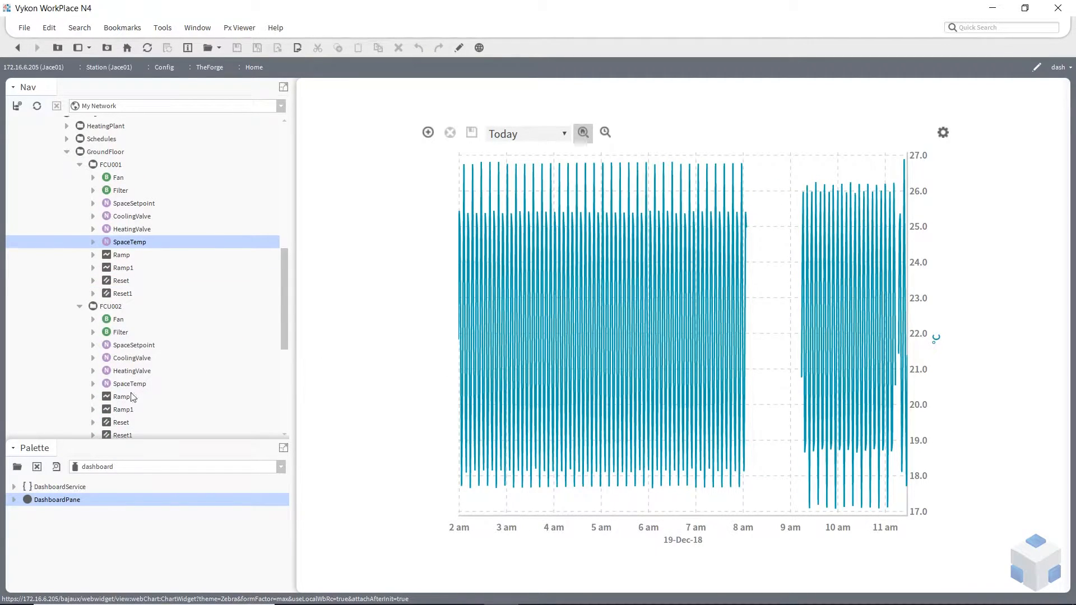
pyautogui.scroll(-3)
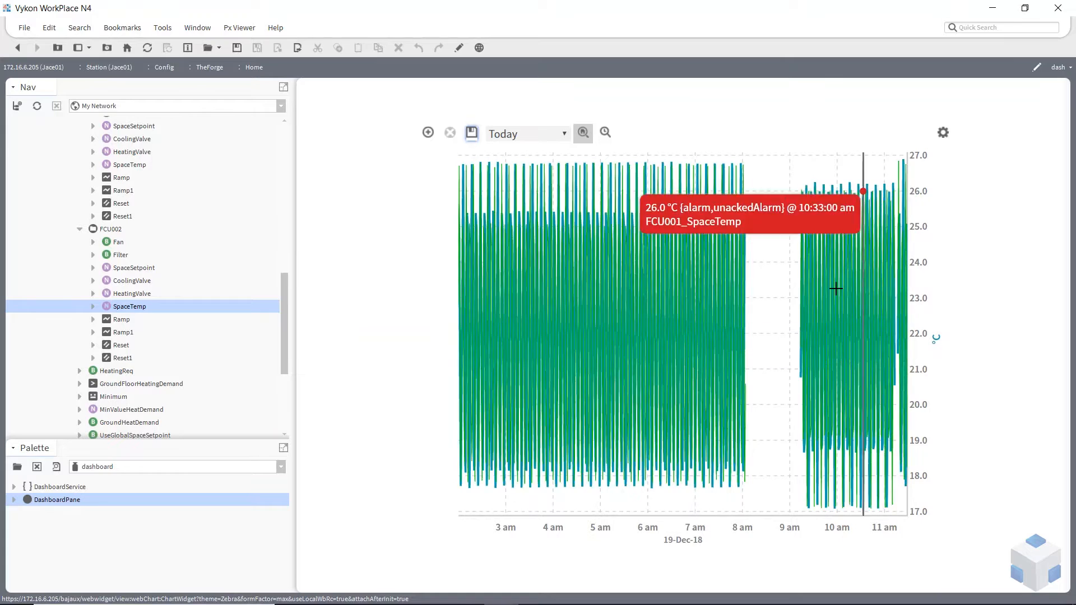
pyautogui.moveTo(713, 522)
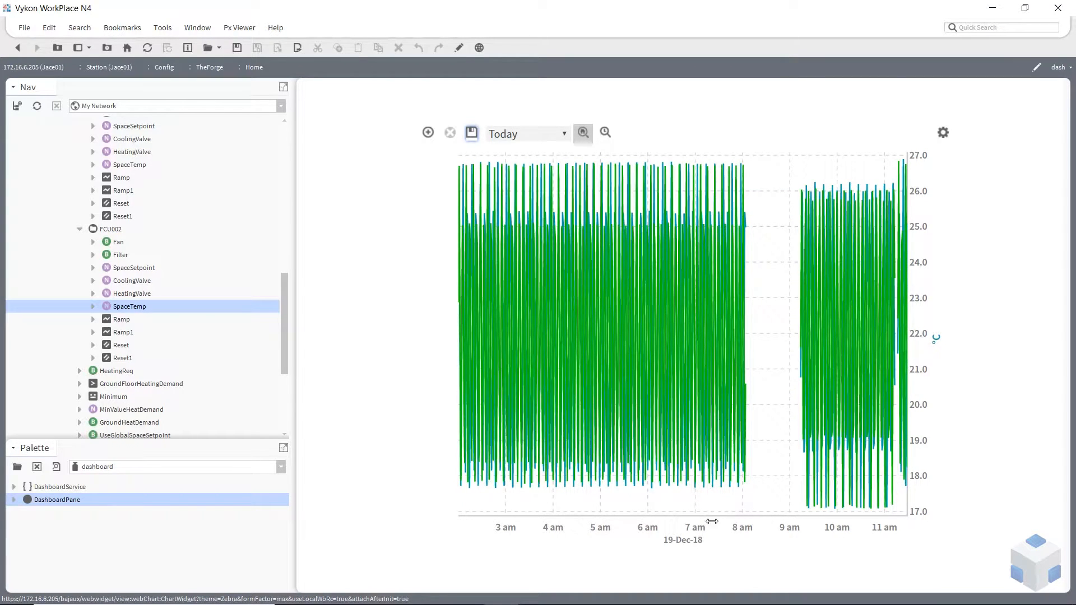
pyautogui.click(582, 133)
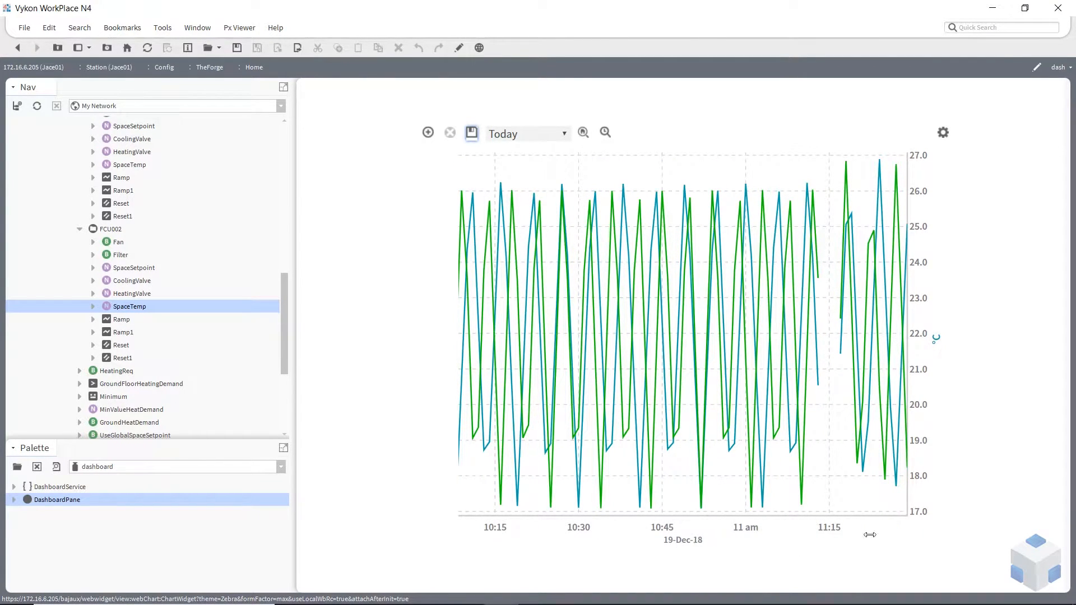
pyautogui.click(583, 132)
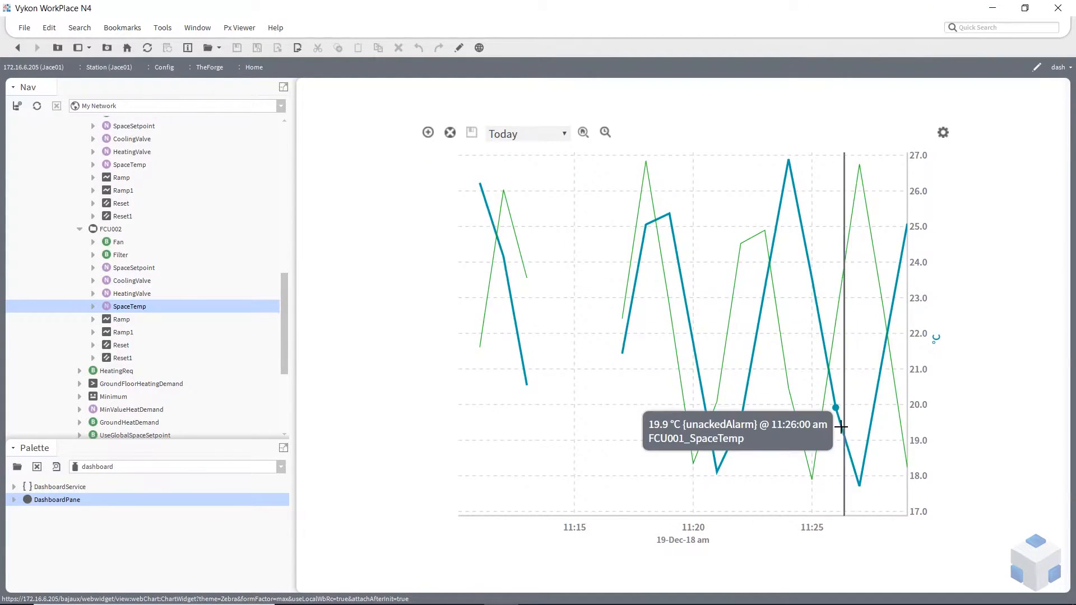
pyautogui.moveTo(115, 332)
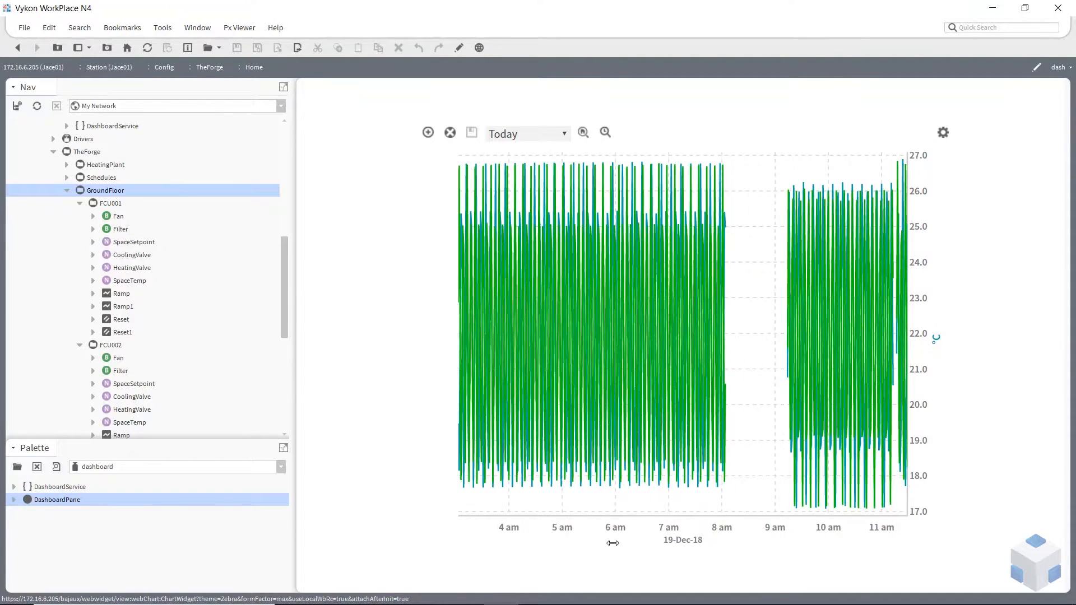
# Step: Zoom to recent minutes and clear the added FCU002 trace, leaving only FCU001 SpaceTemp
pyautogui.click(583, 133)
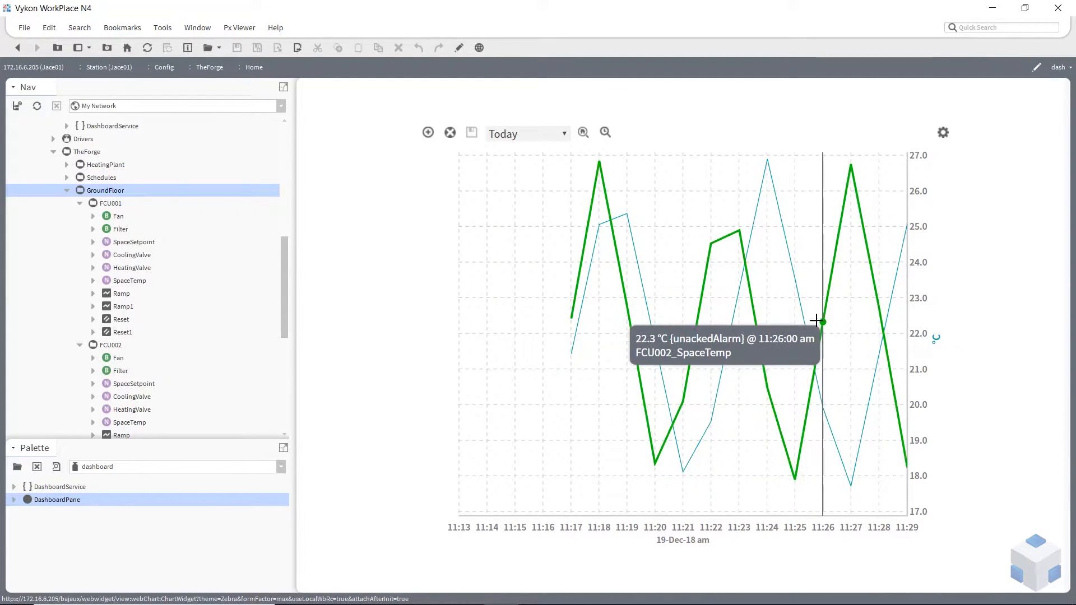
pyautogui.moveTo(824, 298)
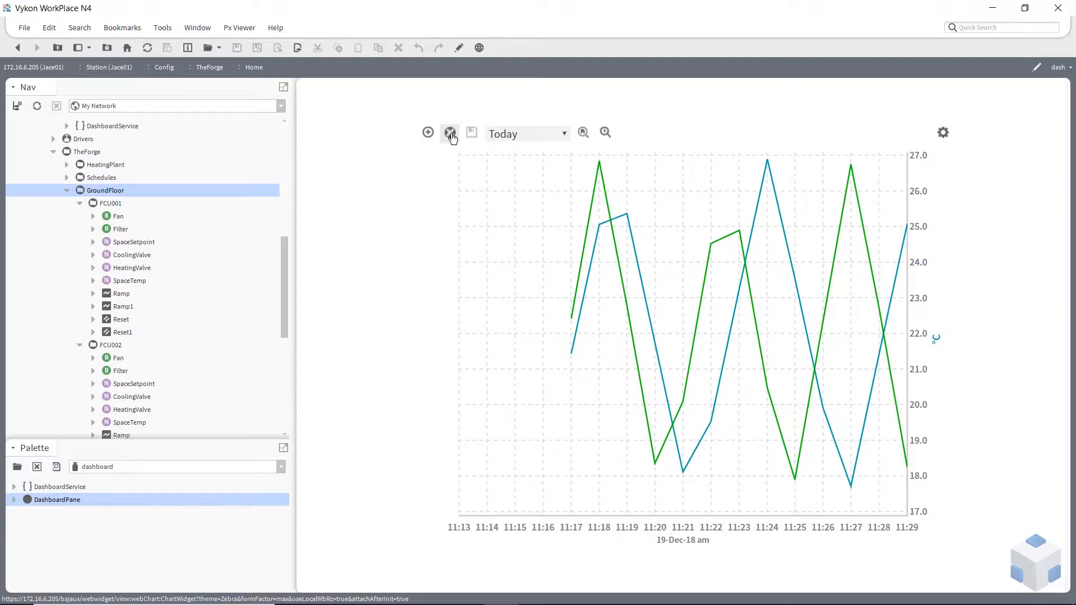
pyautogui.click(450, 132)
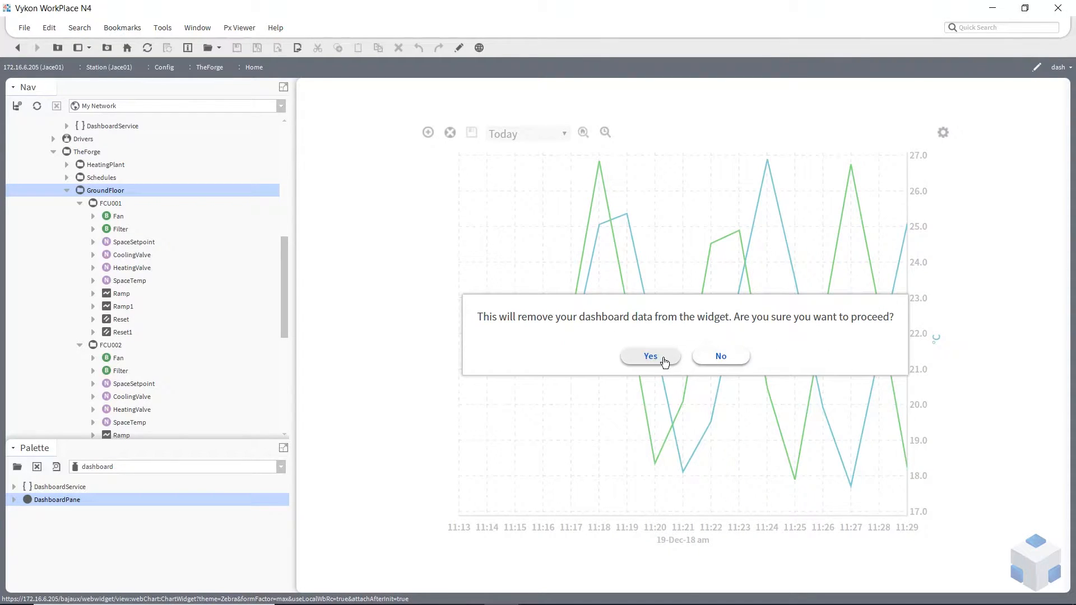
pyautogui.click(649, 355)
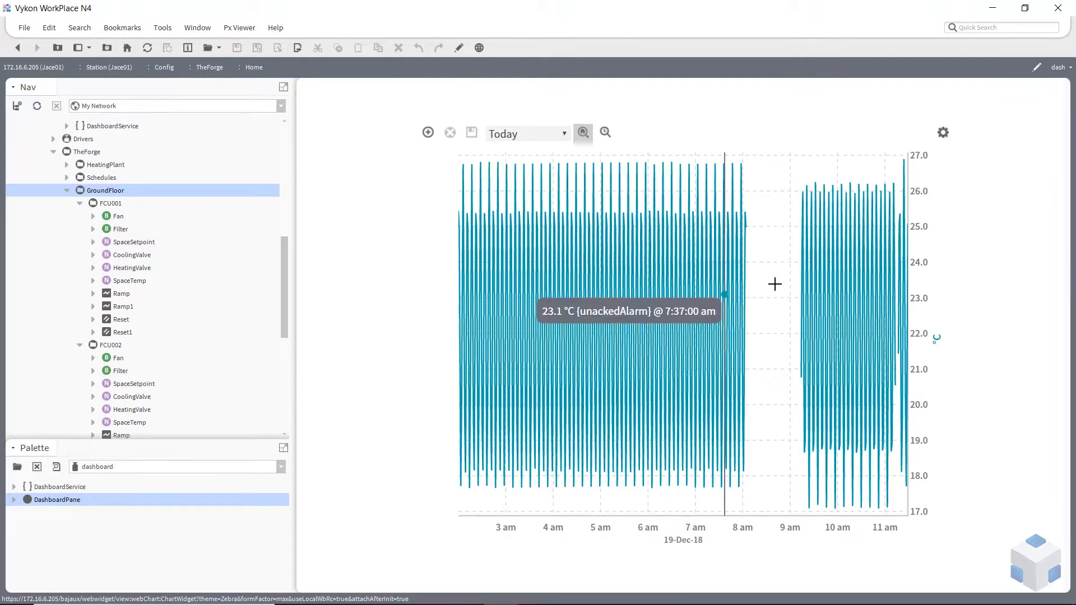
pyautogui.moveTo(841, 305)
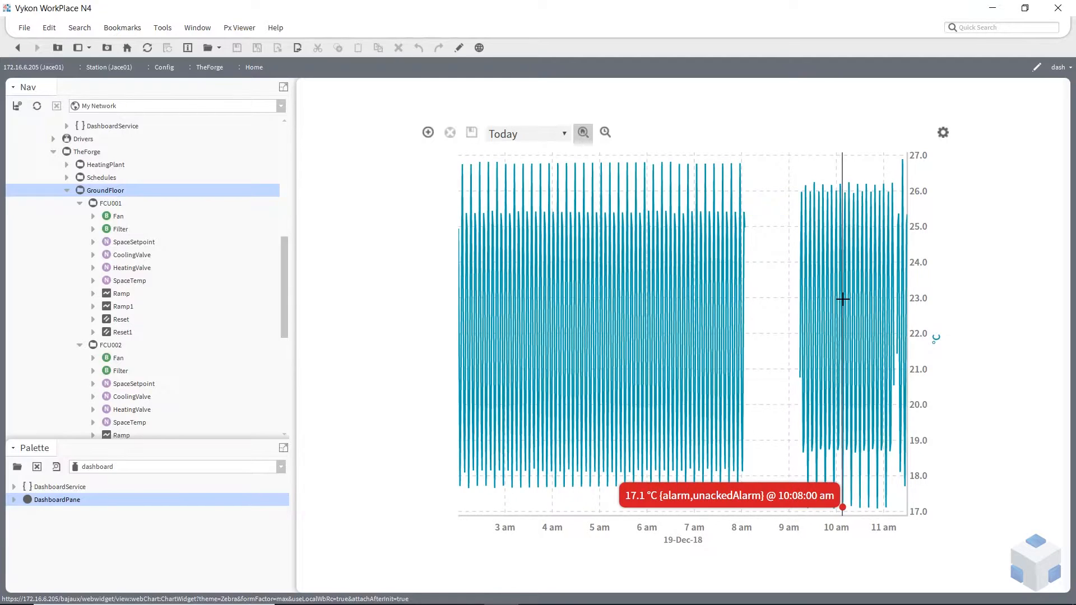
pyautogui.moveTo(170, 274)
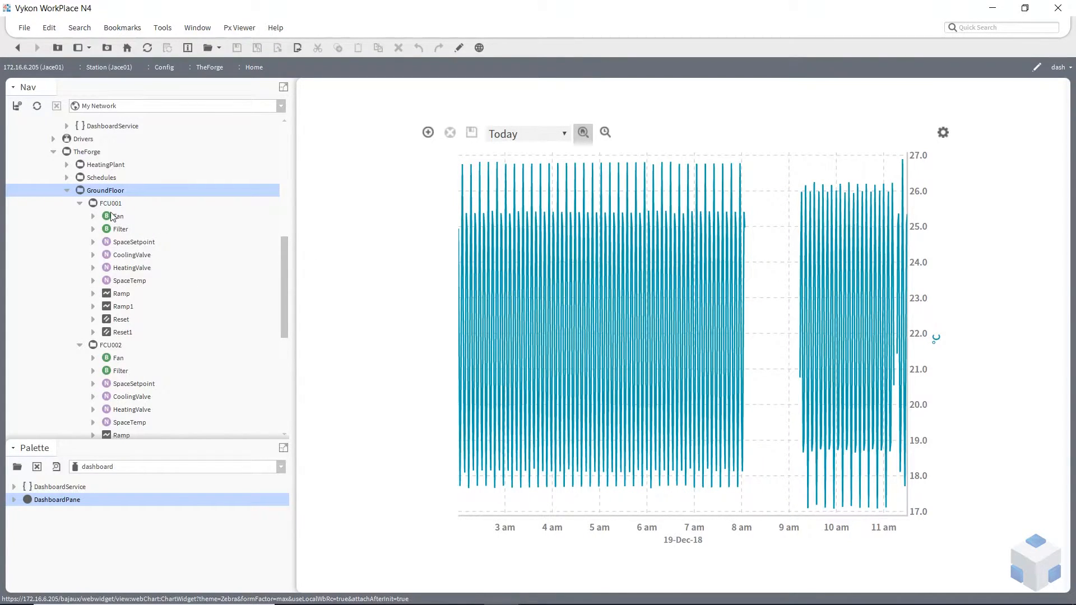
pyautogui.moveTo(110, 236)
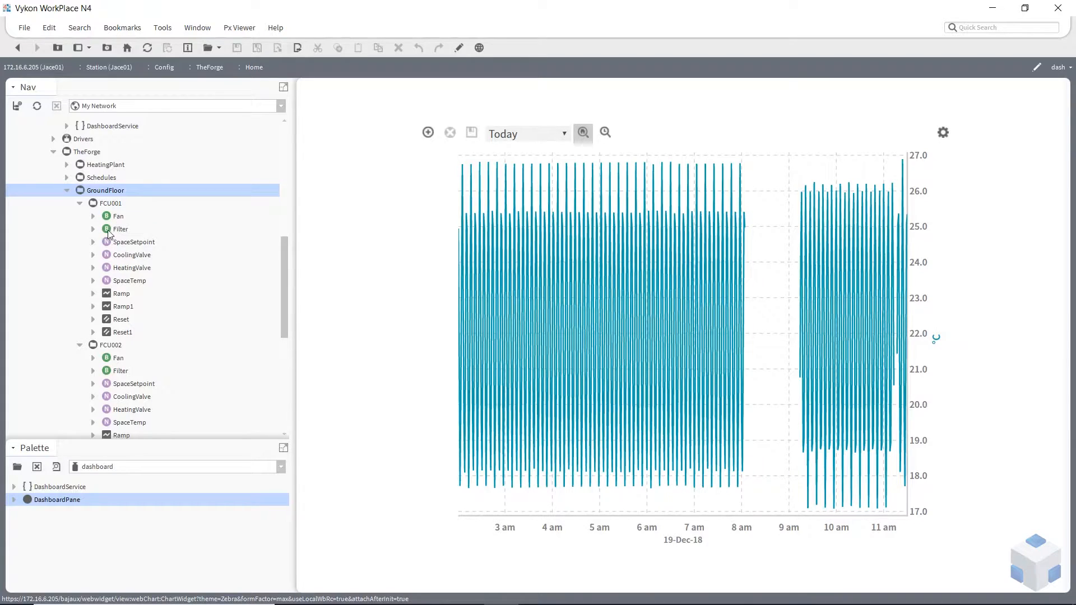
pyautogui.moveTo(776, 295)
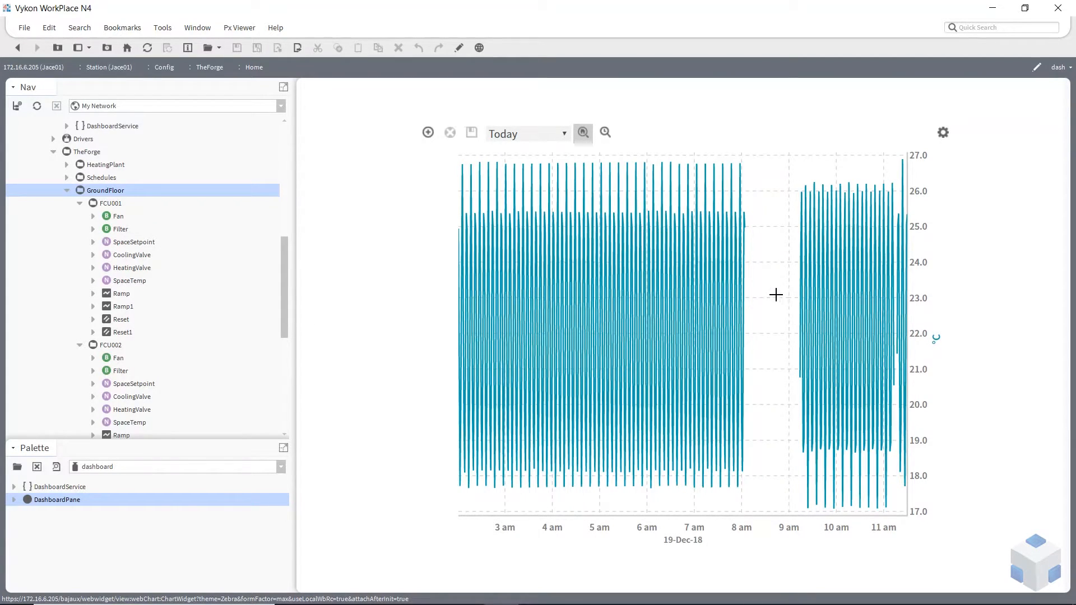
# Step: Recolour the FCU001 SpaceTemp series red in Settings > Series and save the dashboard
pyautogui.click(943, 132)
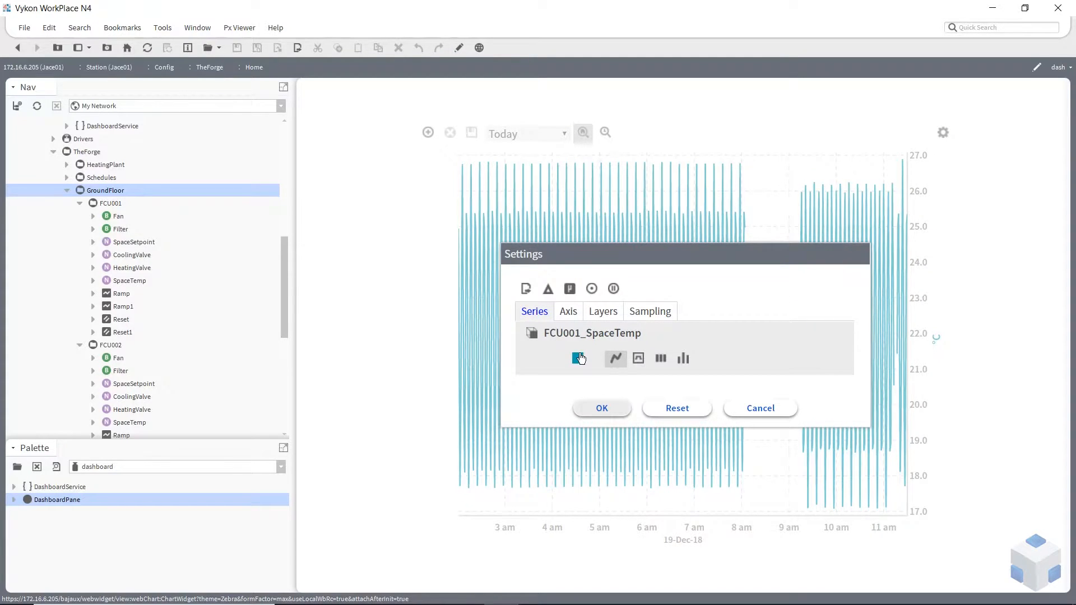
pyautogui.click(578, 359)
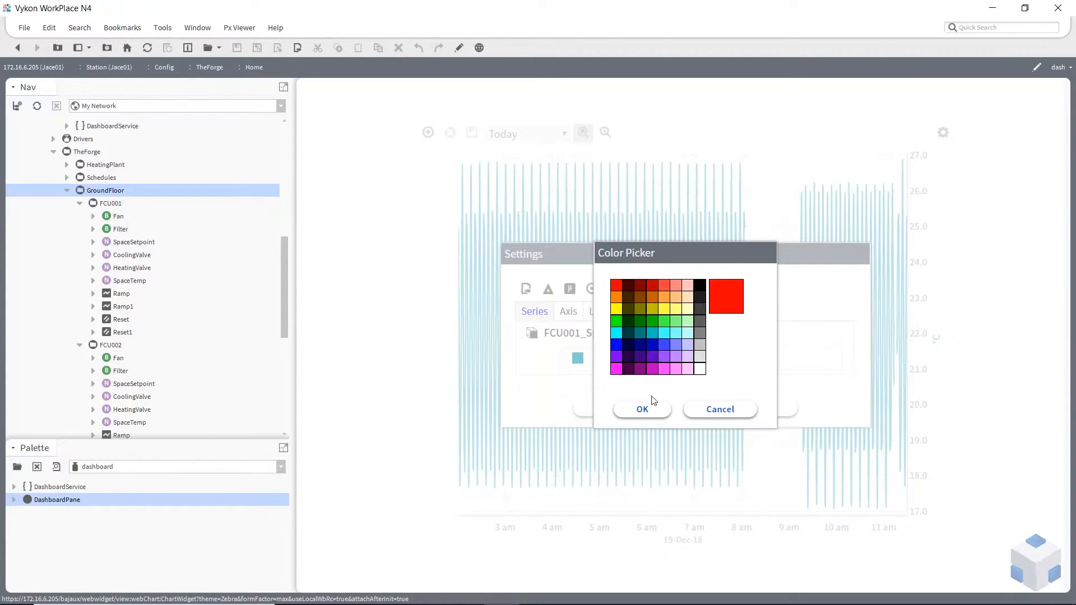
pyautogui.click(642, 410)
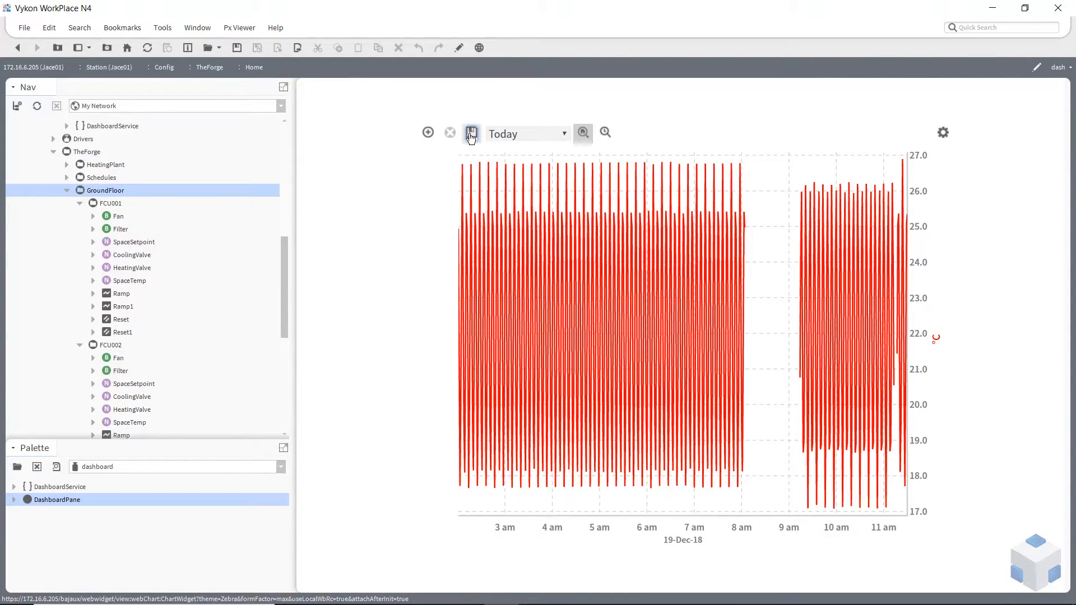
pyautogui.click(111, 203)
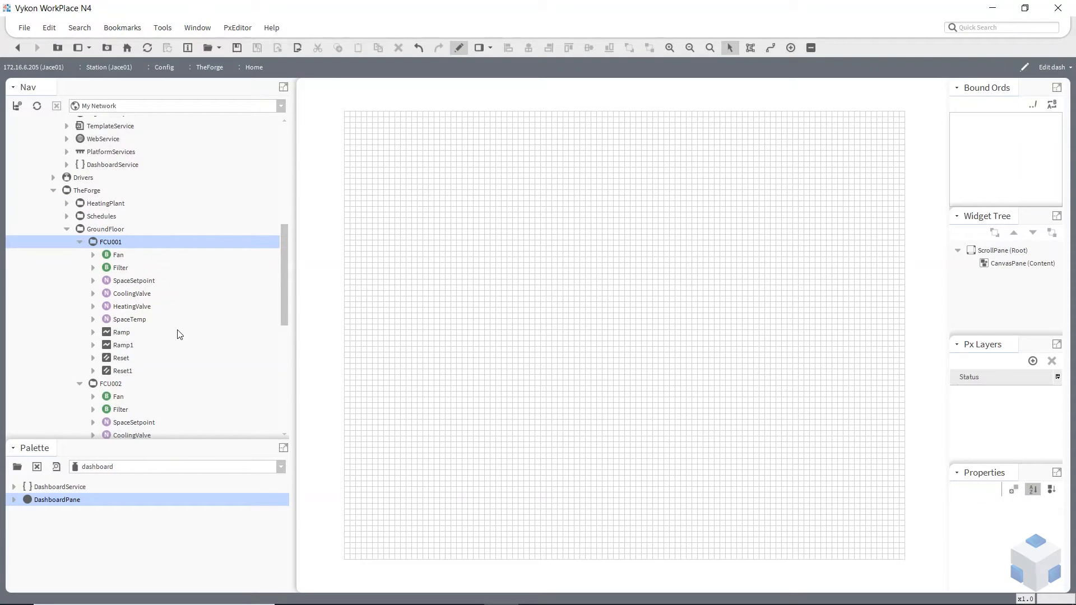
pyautogui.moveTo(123, 323)
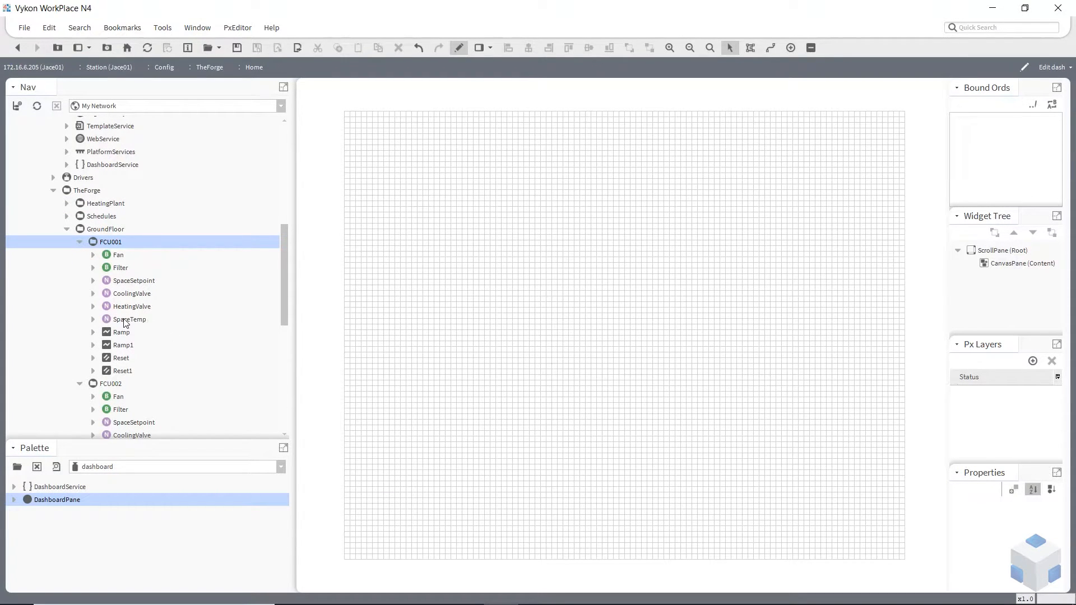
# Step: Drop FCU001 SpaceTemp onto the empty canvas as a webChart Chart widget
pyautogui.moveTo(128, 319); pyautogui.dragTo(463, 220)
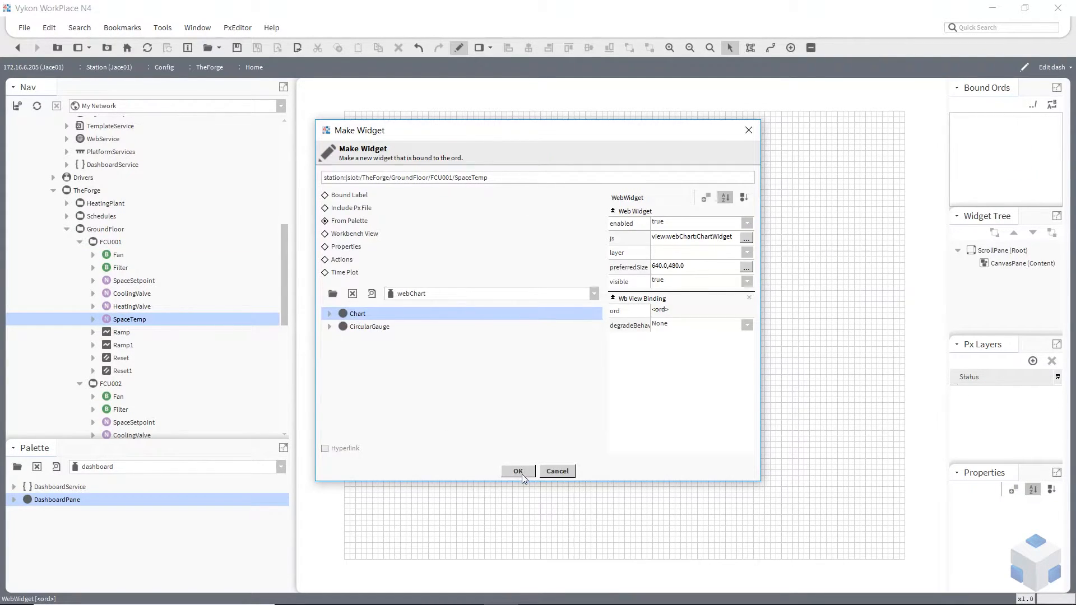
pyautogui.click(518, 472)
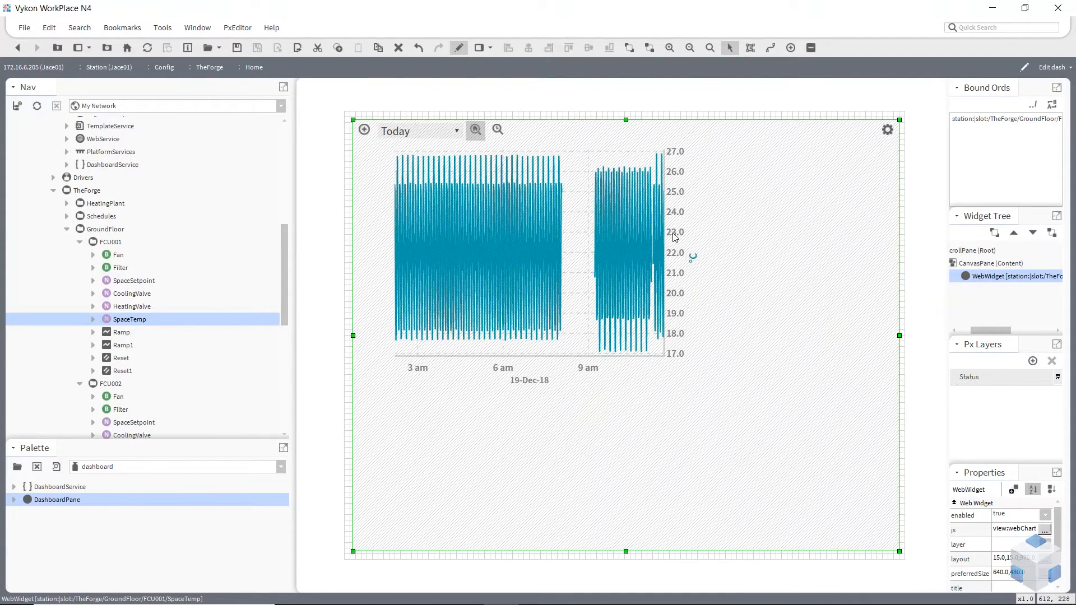
# Step: In Px Viewer add FCU002 SpaceTemp to the chart and try another style in Series settings
pyautogui.click(459, 47)
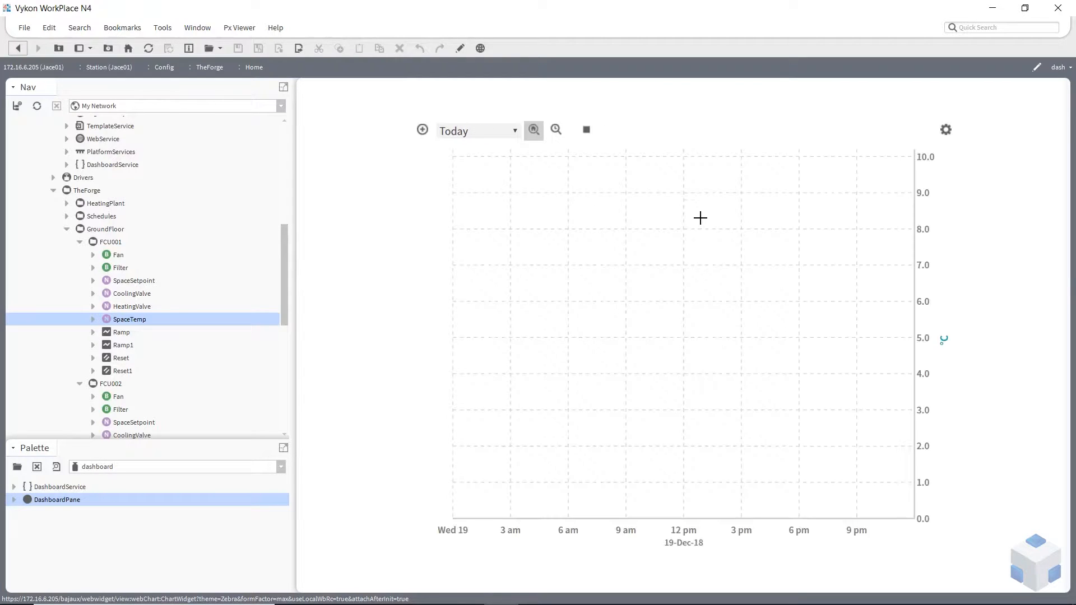
pyautogui.click(556, 130)
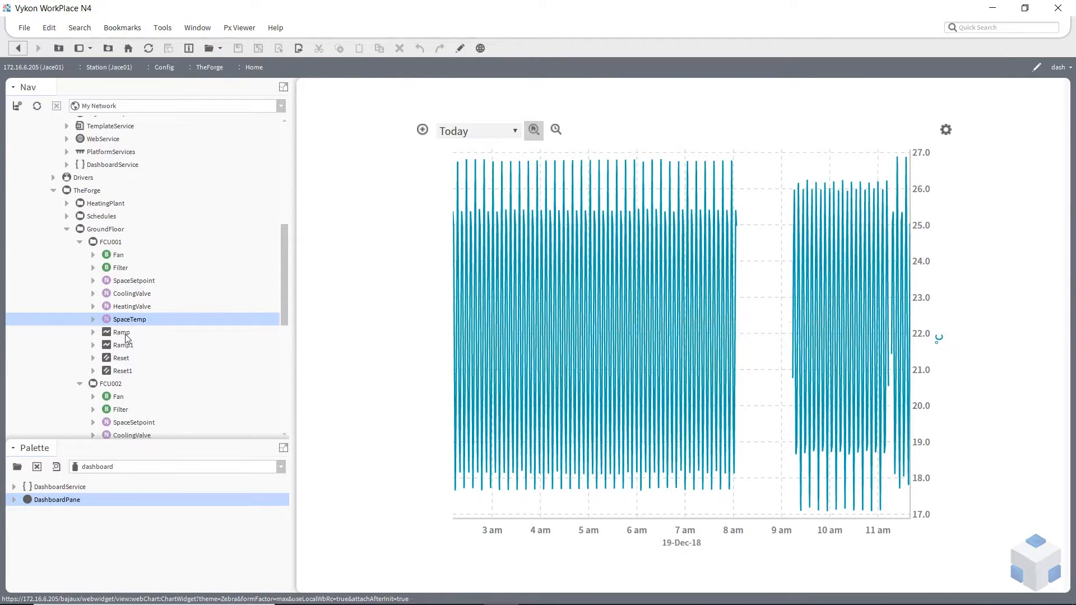
pyautogui.click(133, 423)
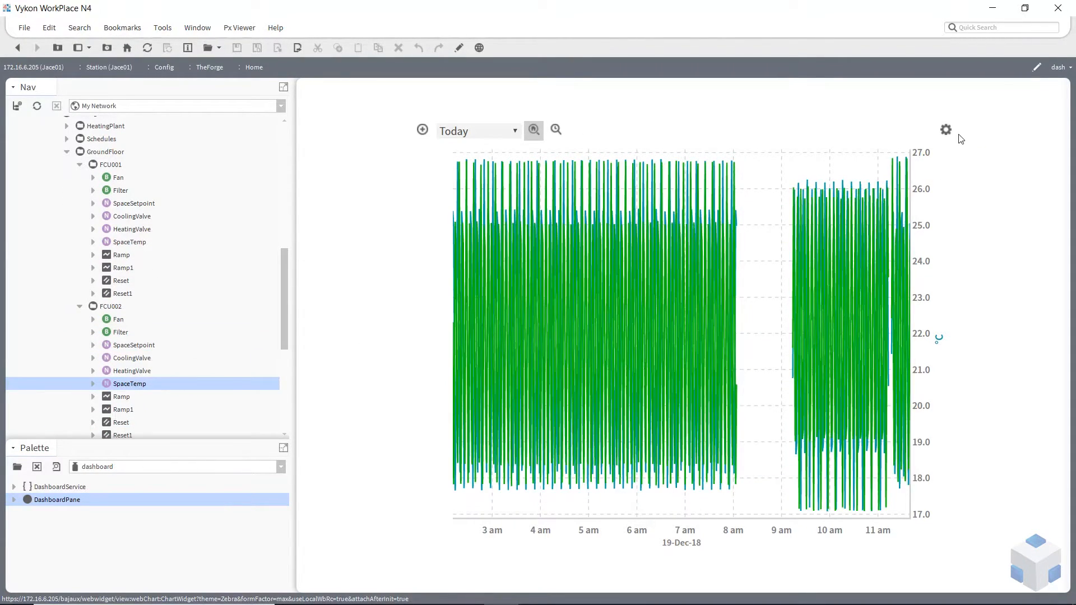
pyautogui.click(946, 130)
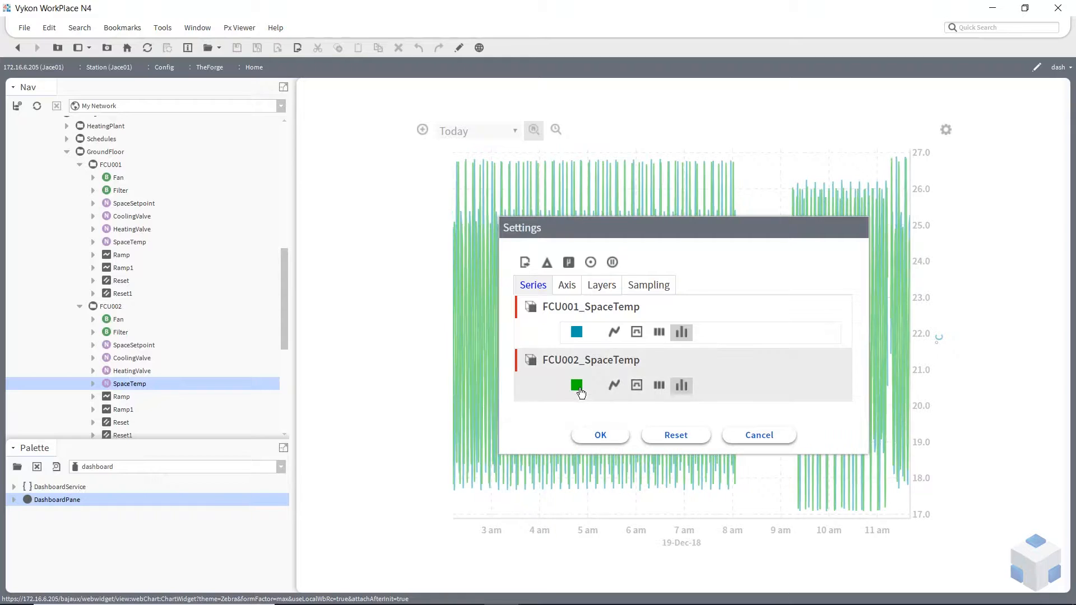
pyautogui.click(576, 384)
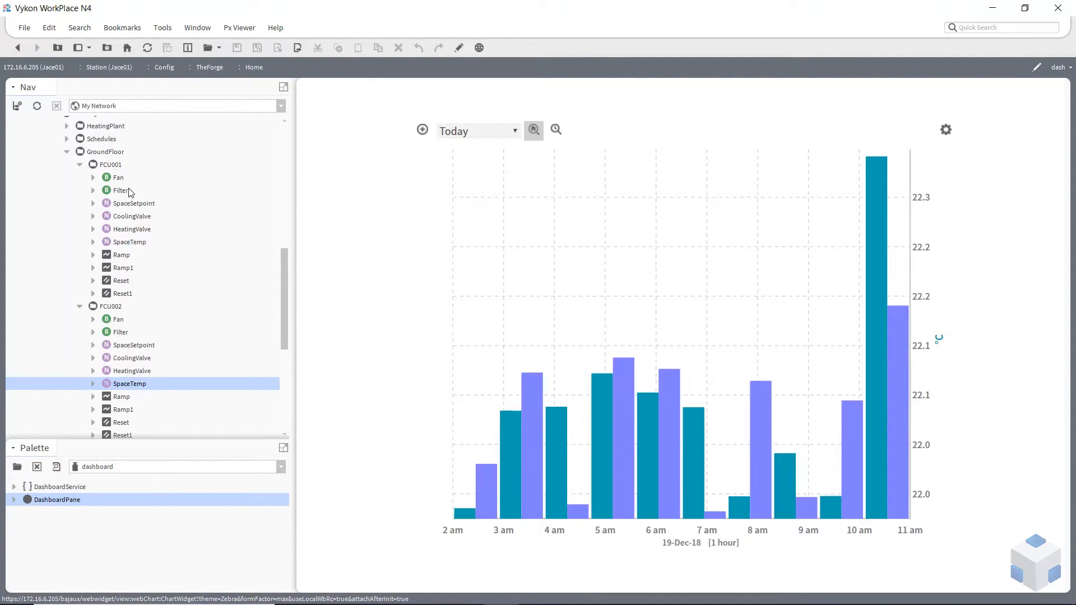
# Step: Leave to the GroundFloor page and return via History, finding only the FCU001 trace remains
pyautogui.click(106, 151)
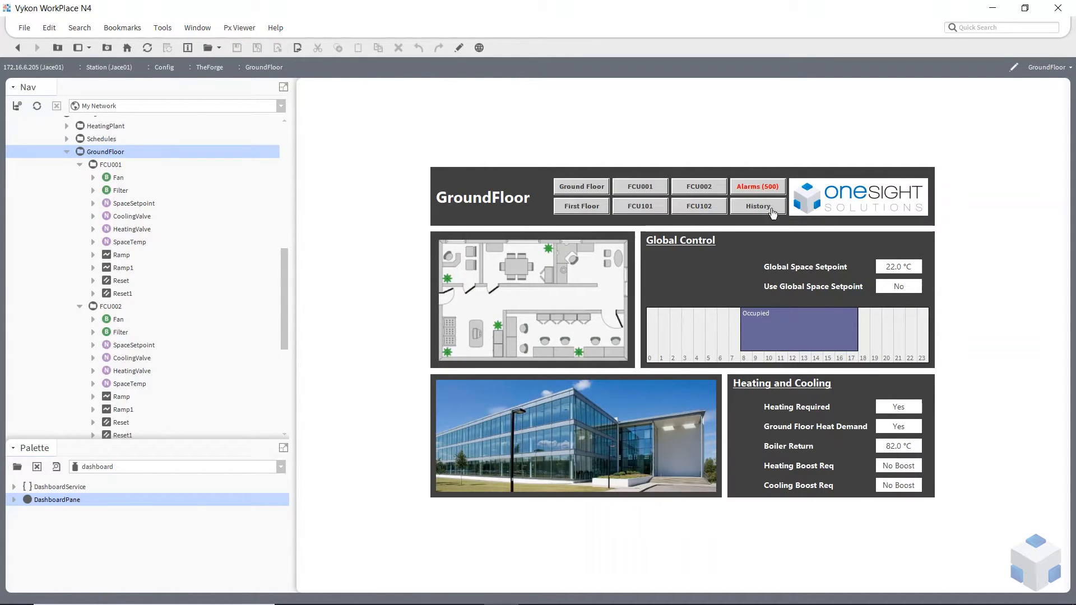
pyautogui.click(757, 206)
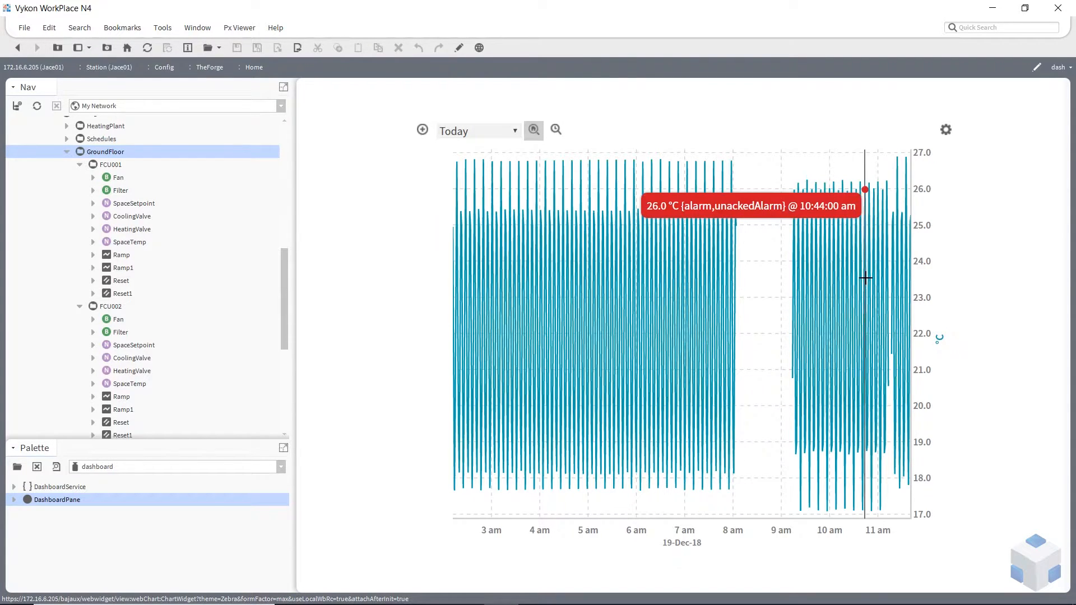
pyautogui.moveTo(853, 298)
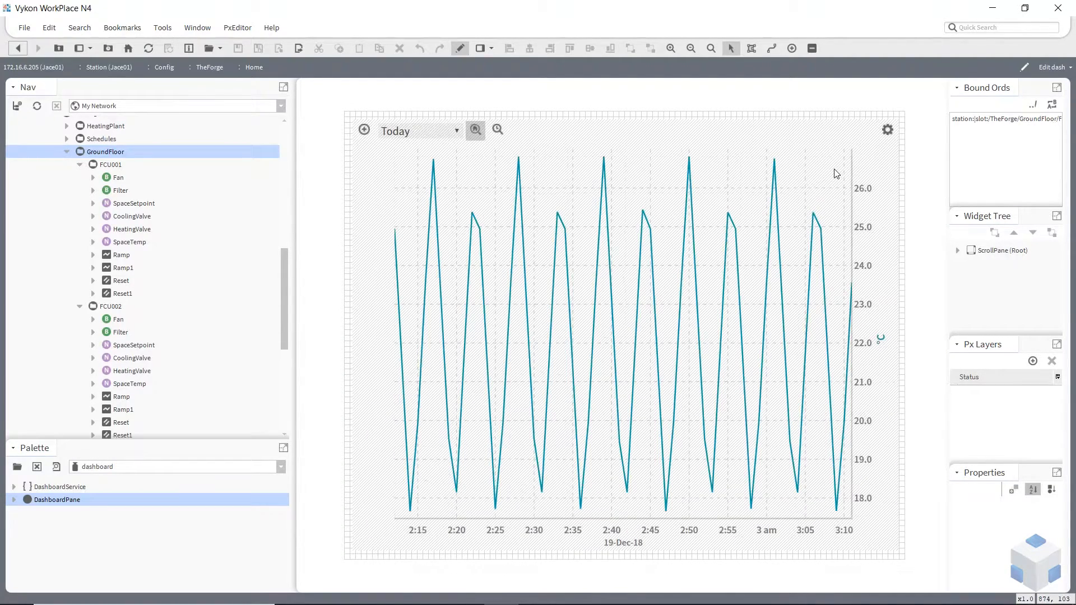
pyautogui.moveTo(817, 157)
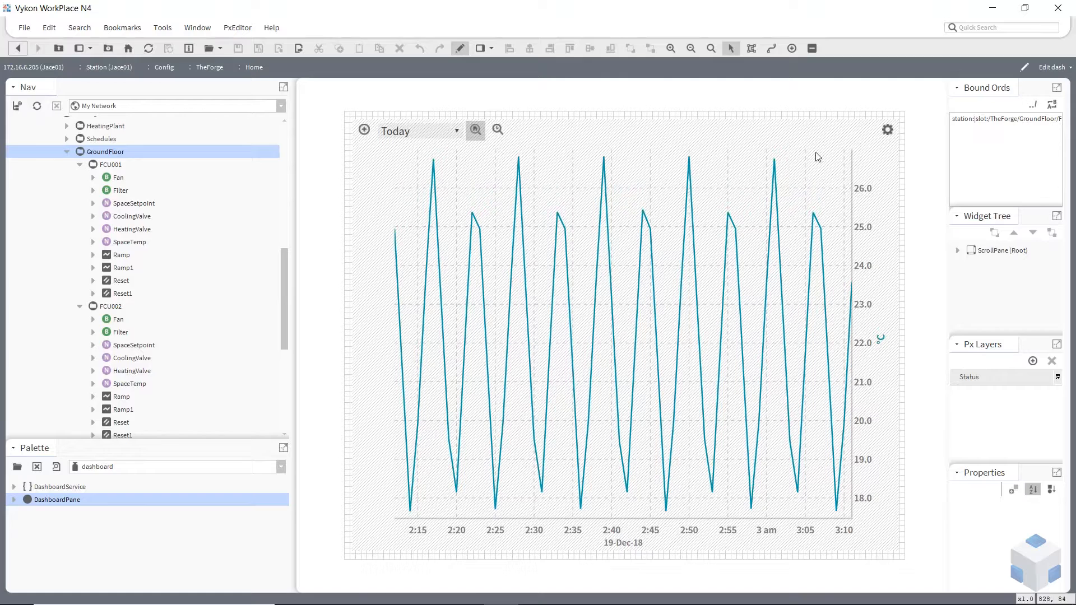
pyautogui.moveTo(616, 189)
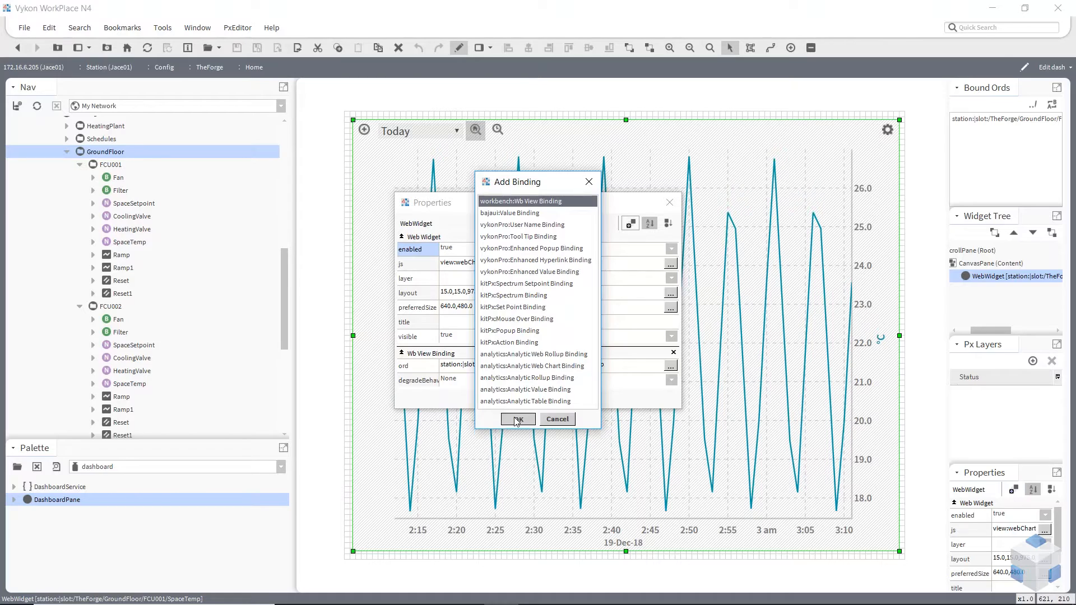
# Step: Add a Wb View Binding with ord station:|slot:/TheForge/GroundFloor/FCU002/SpaceTemp
pyautogui.click(518, 420)
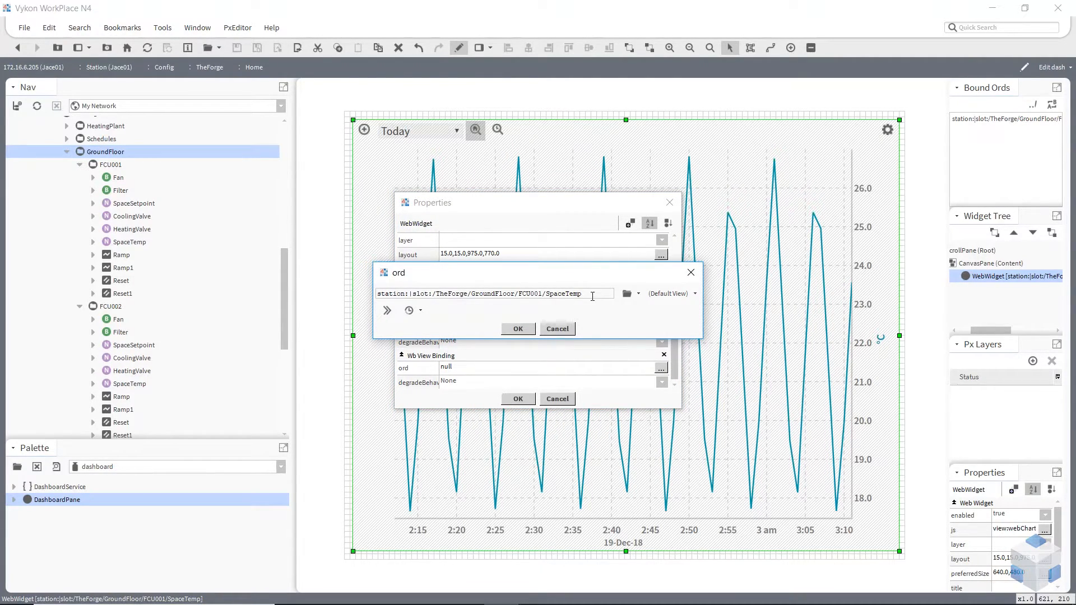
pyautogui.tripleClick(494, 293)
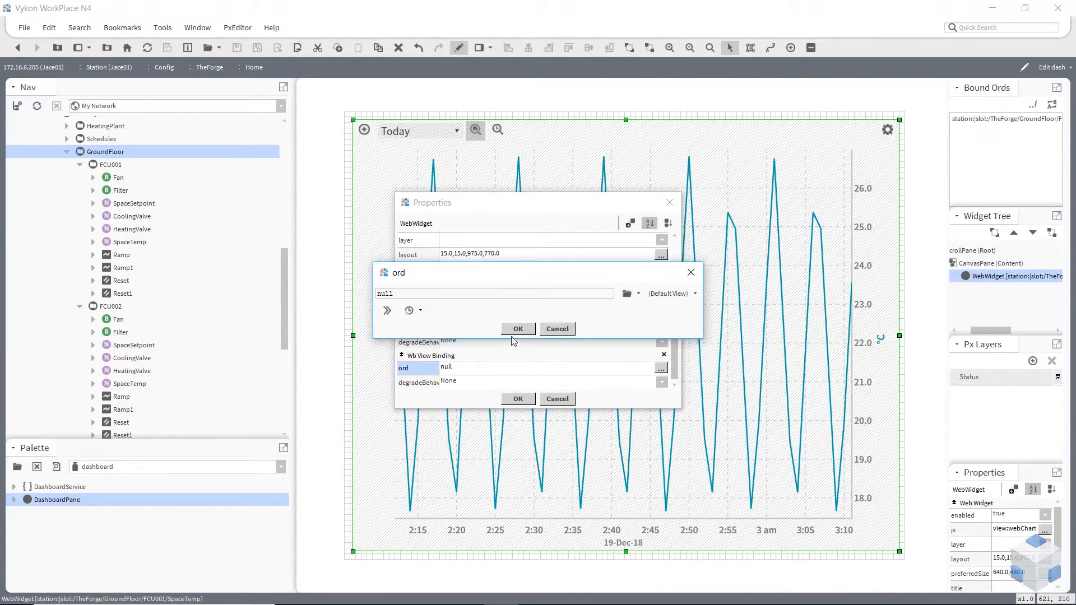
pyautogui.write('station:|slot:/TheForge/GroundFloor/FCU001/SpaceTemp')
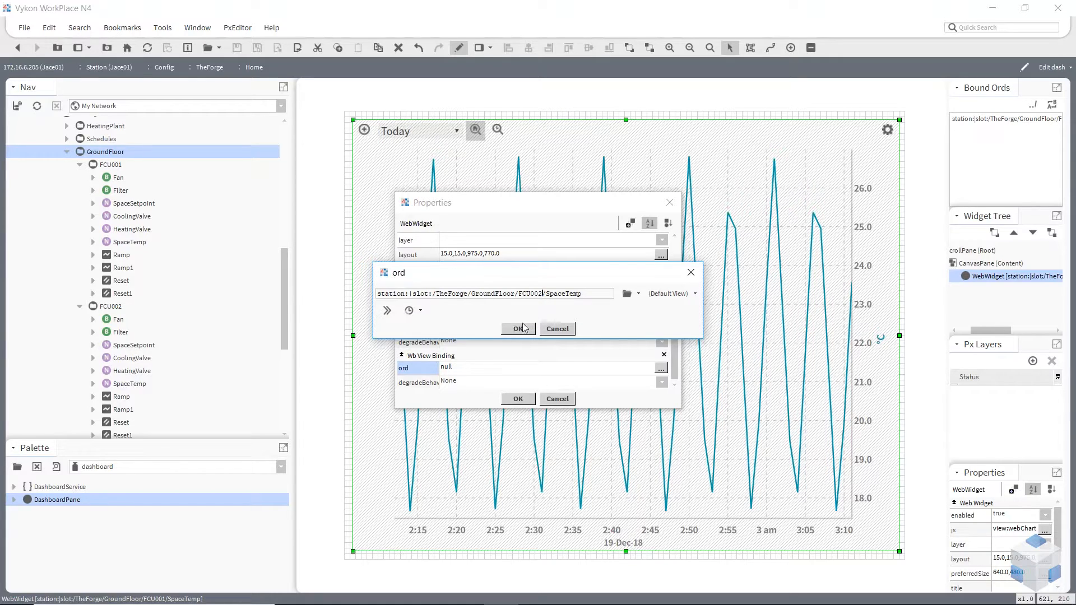
pyautogui.click(518, 328)
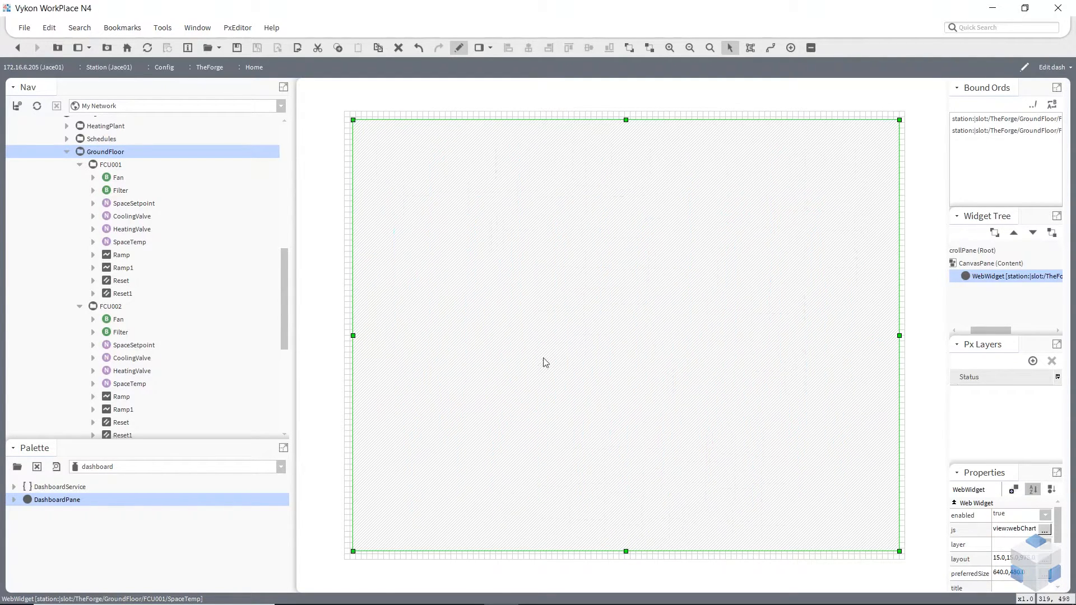
pyautogui.moveTo(791, 205)
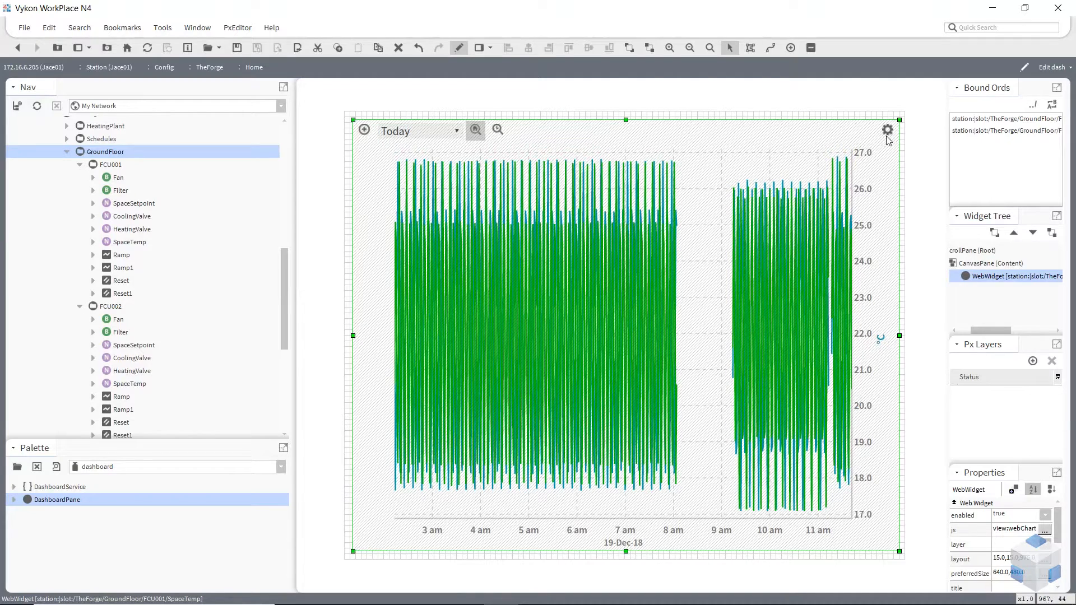
# Step: Review the chart widget's properties with both bindings and close the dialog
pyautogui.click(888, 130)
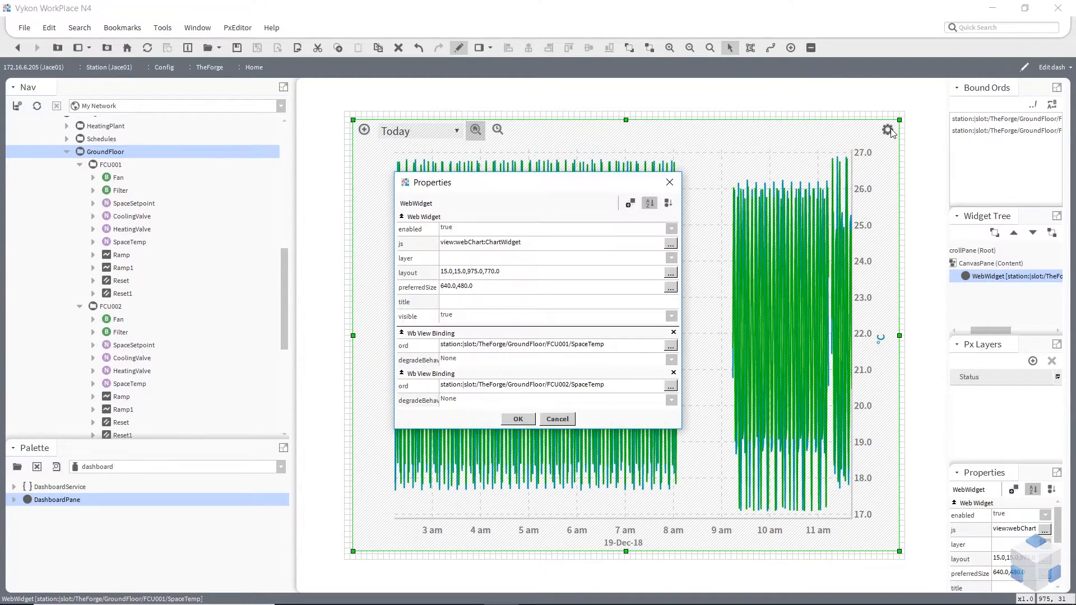
pyautogui.click(417, 229)
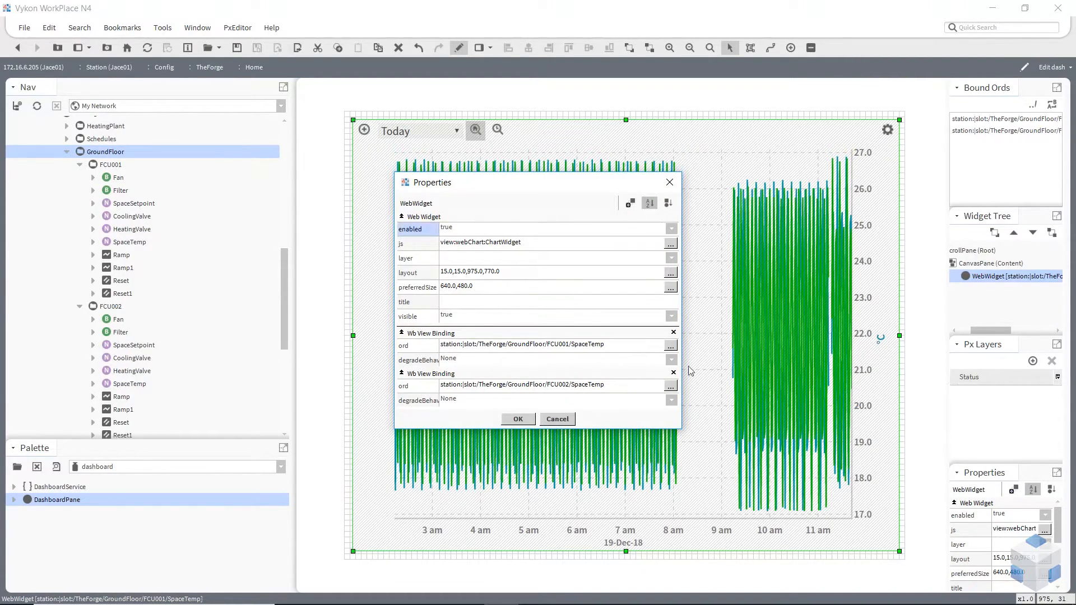
pyautogui.click(518, 418)
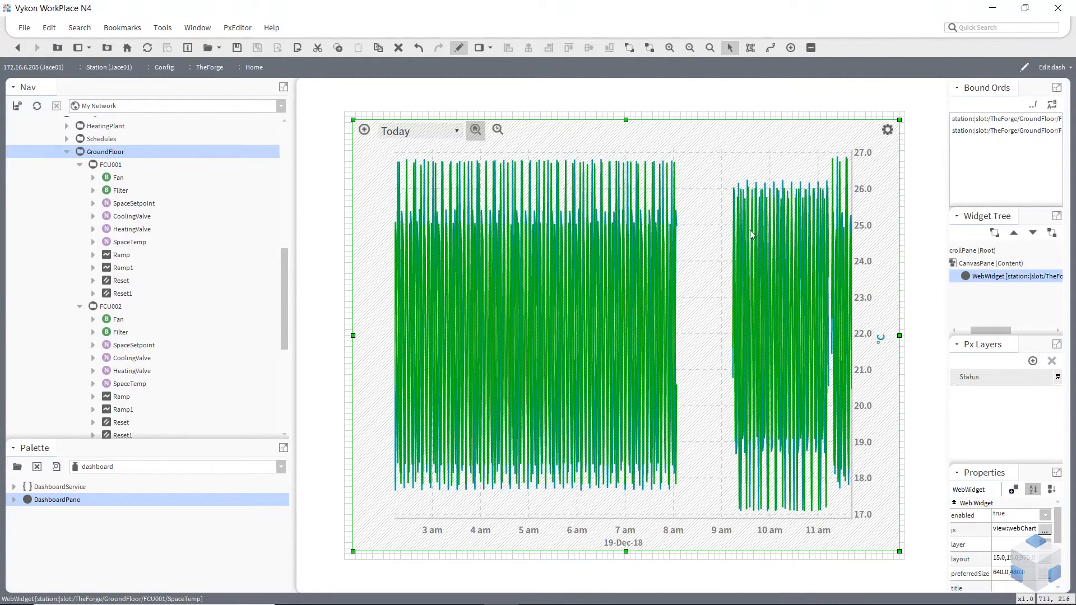
pyautogui.moveTo(796, 269)
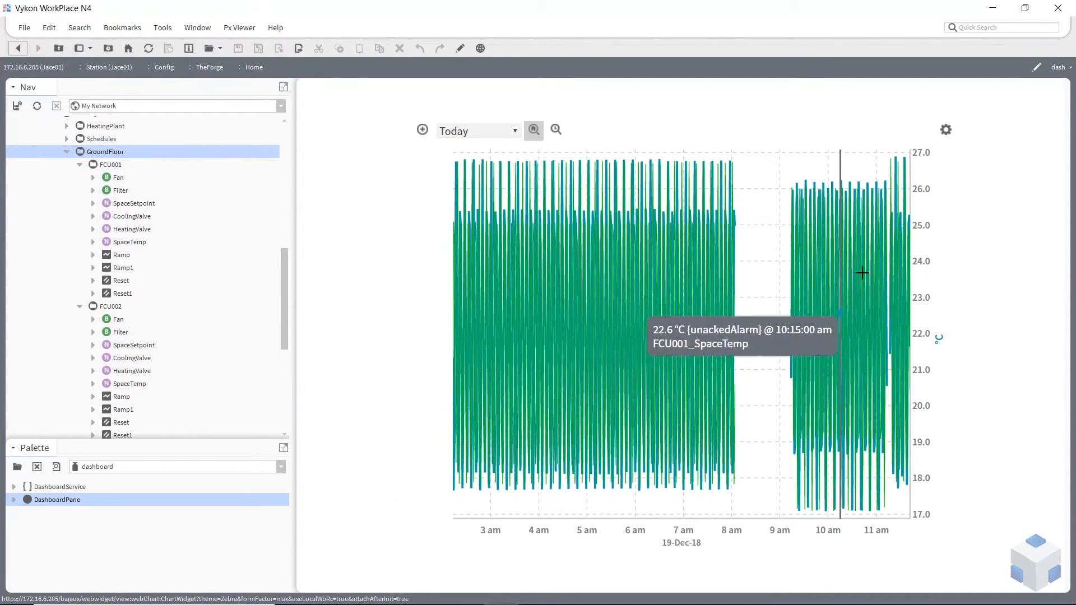
pyautogui.moveTo(778, 260)
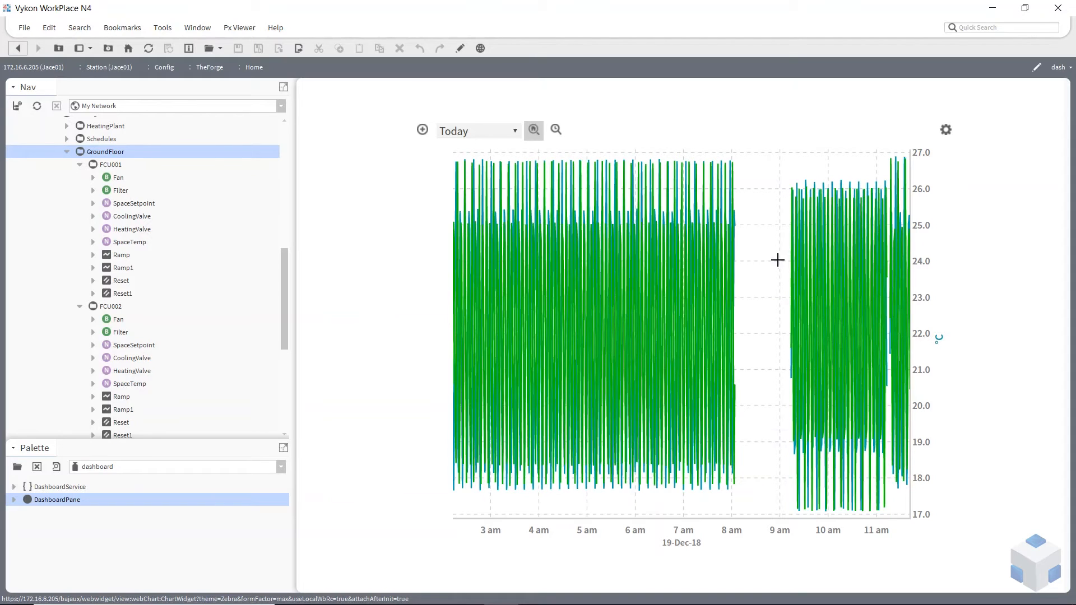
pyautogui.moveTo(767, 402)
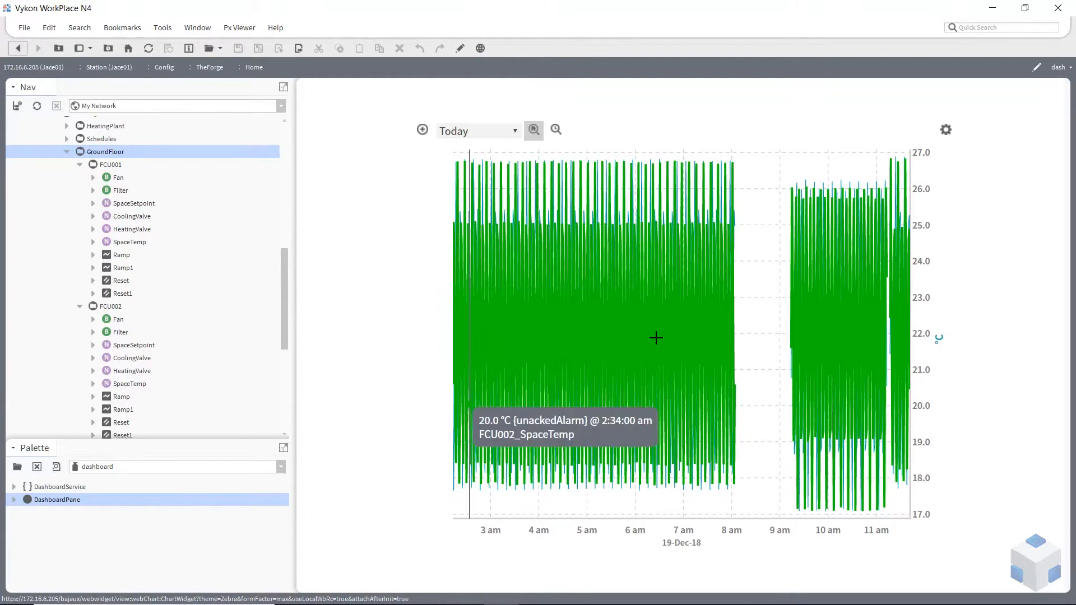
pyautogui.moveTo(767, 325)
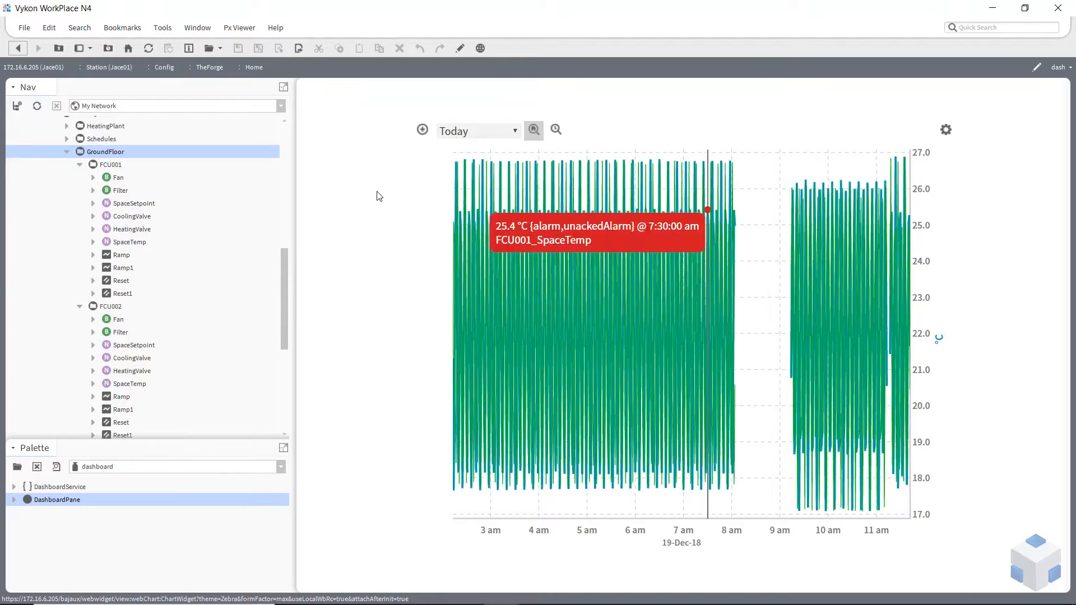
pyautogui.moveTo(288, 209)
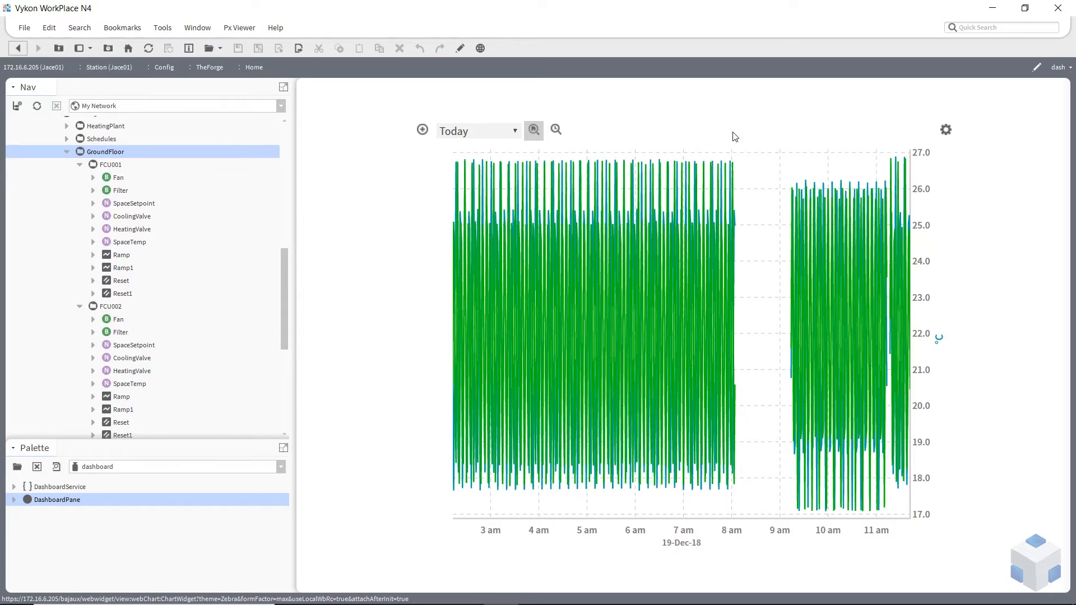
pyautogui.moveTo(946, 131)
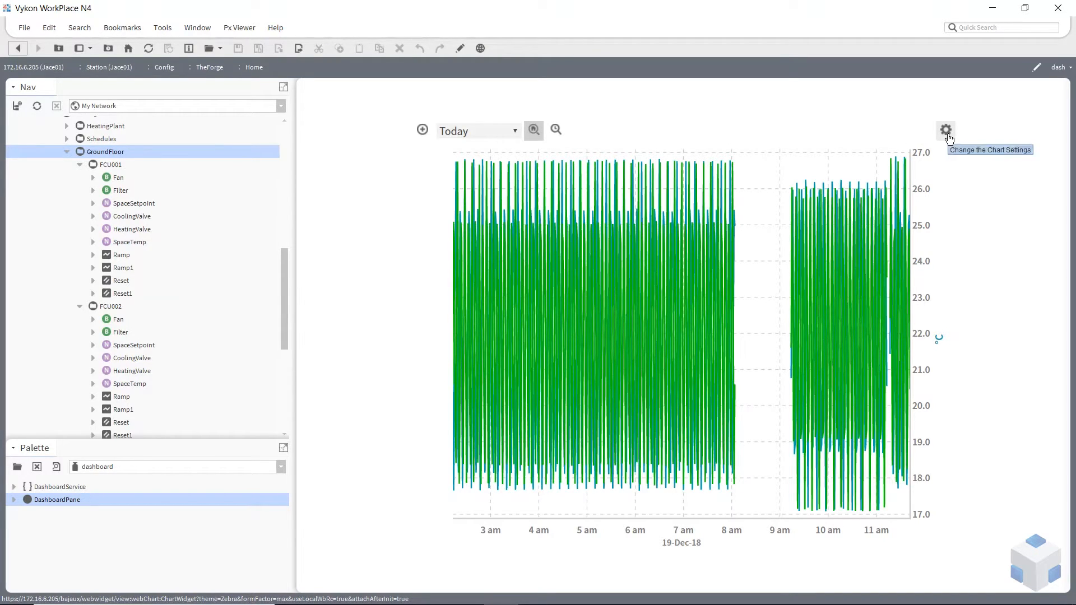
# Step: Run the chart's Export Wizard keeping file type chart and destination Station
pyautogui.click(945, 130)
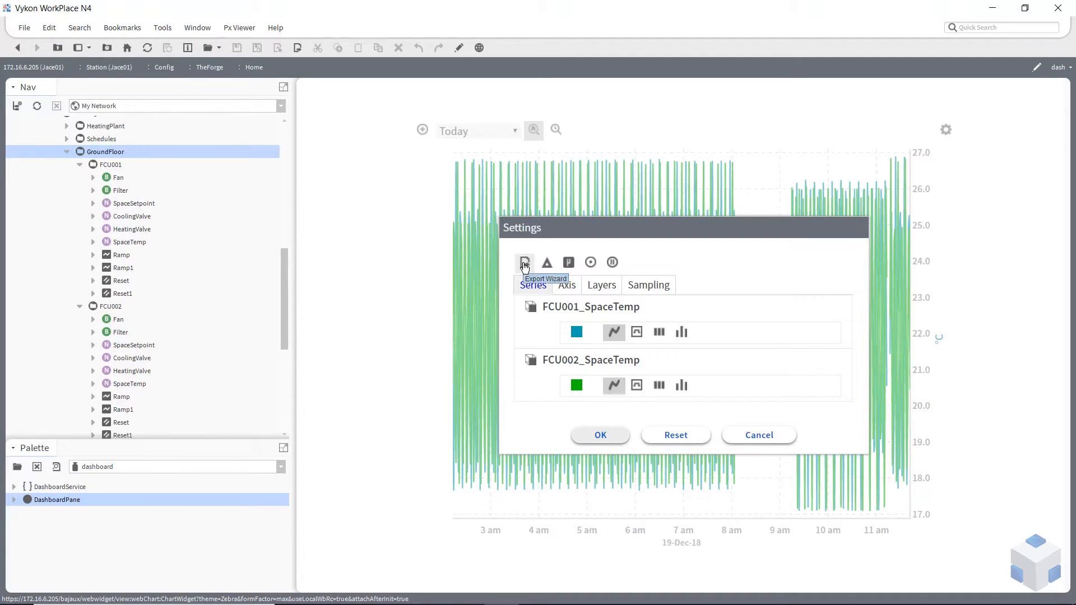
pyautogui.click(524, 262)
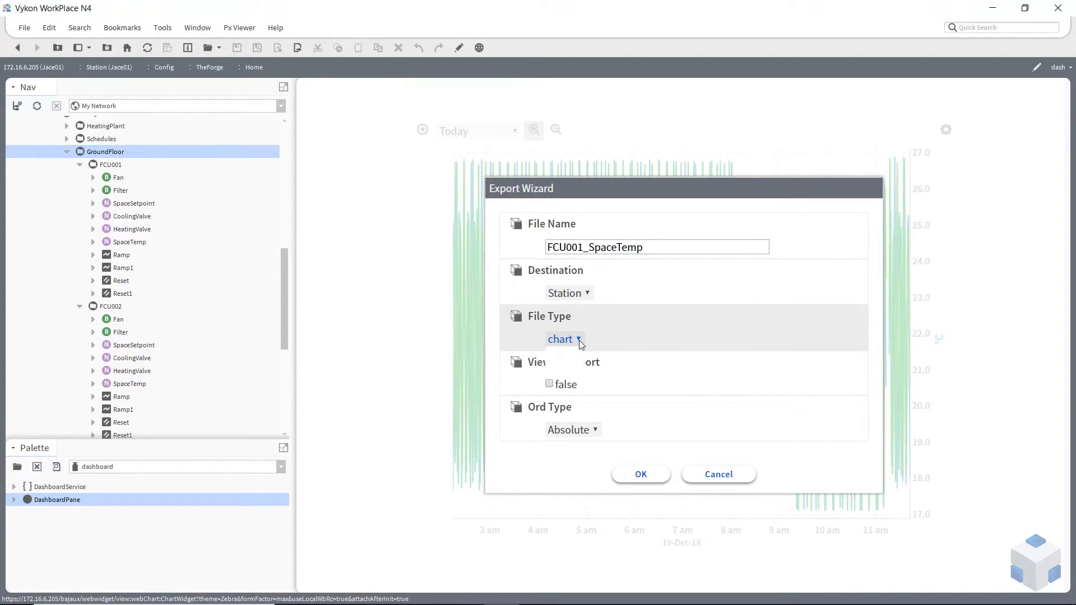
pyautogui.click(564, 338)
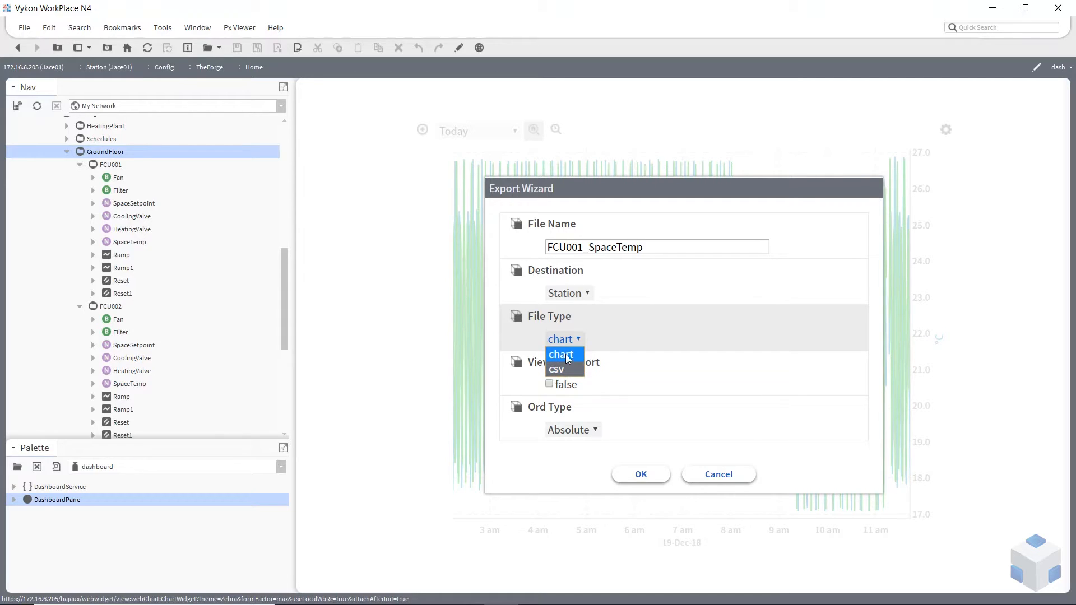
pyautogui.click(560, 354)
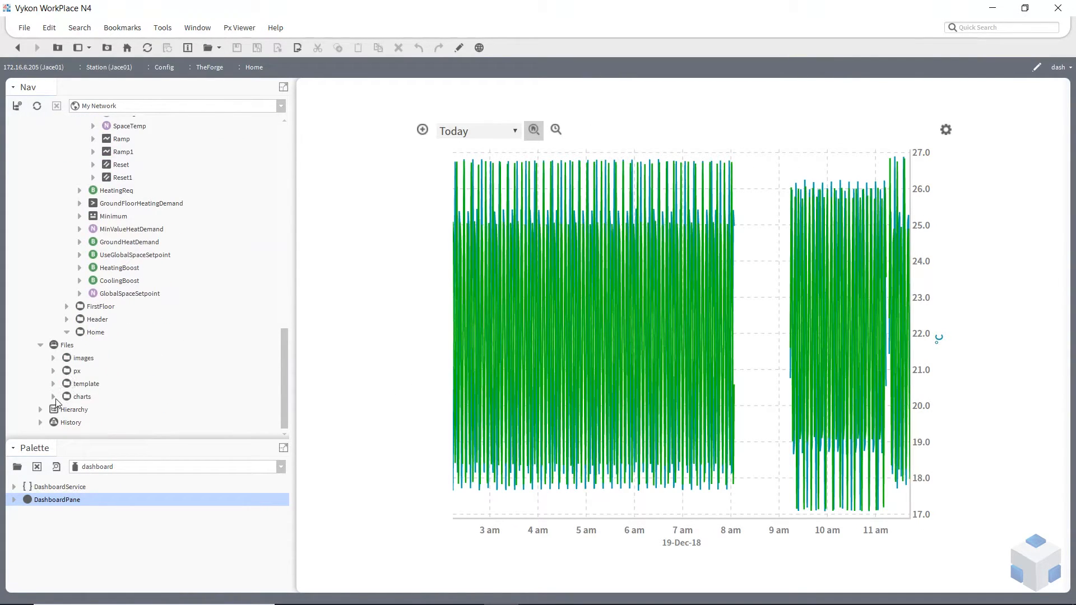
# Step: Browse into the station's Files folder toward the exported chart
pyautogui.click(67, 344)
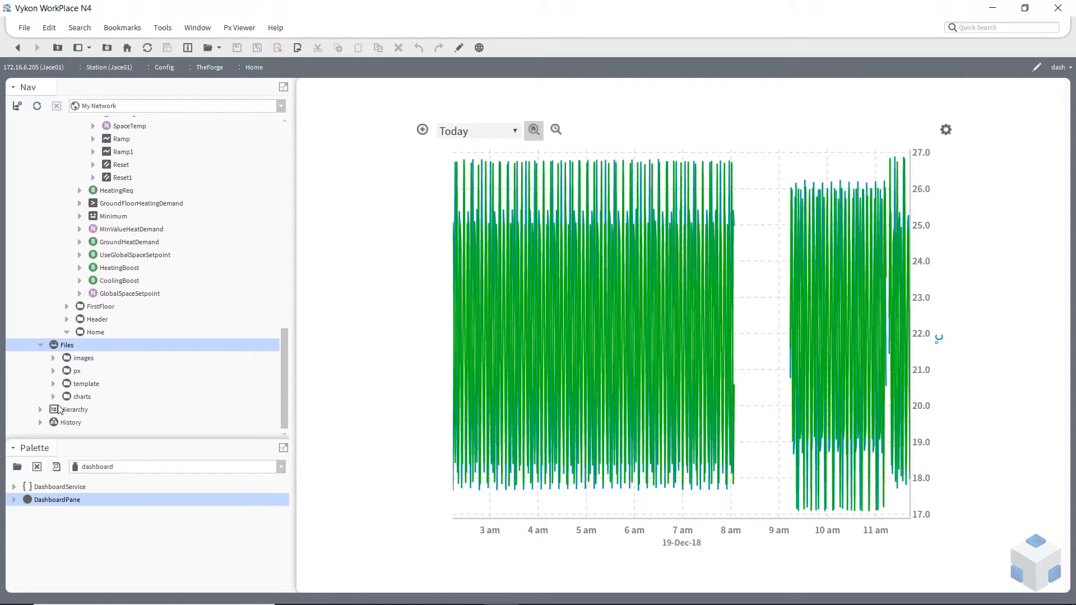
pyautogui.click(54, 396)
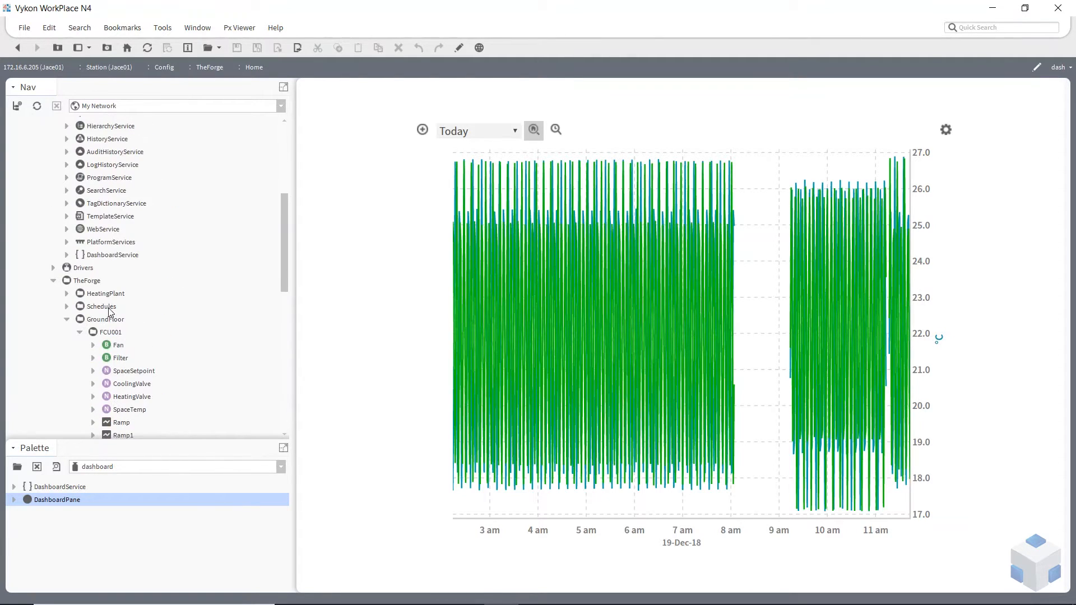
# Step: Open FCU001_SpaceTemp.chart from Files > charts, showing both SpaceTemp traces
pyautogui.click(105, 319)
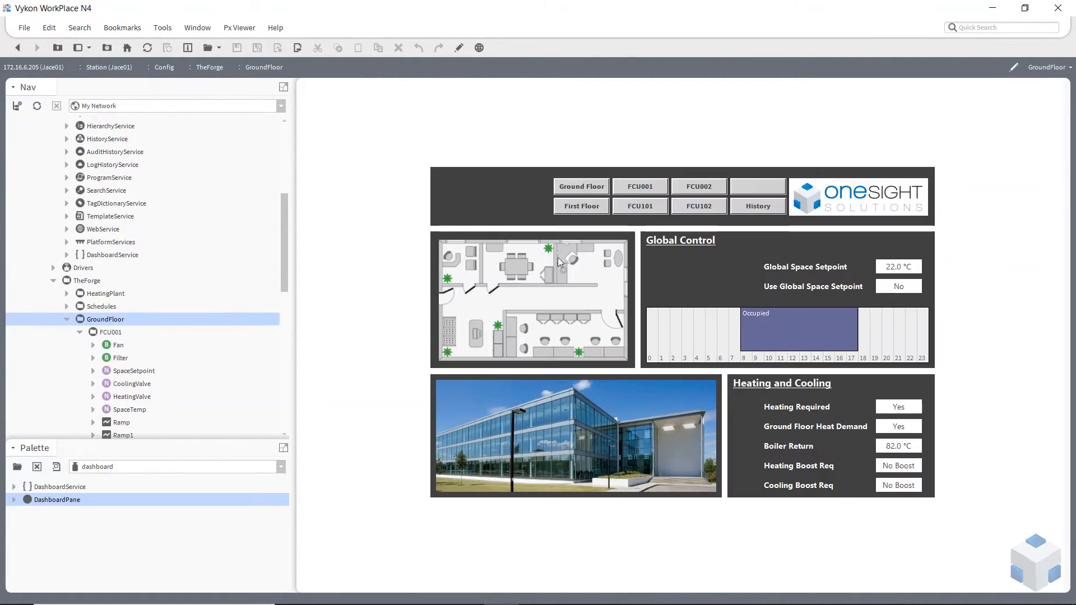
pyautogui.scroll(-3)
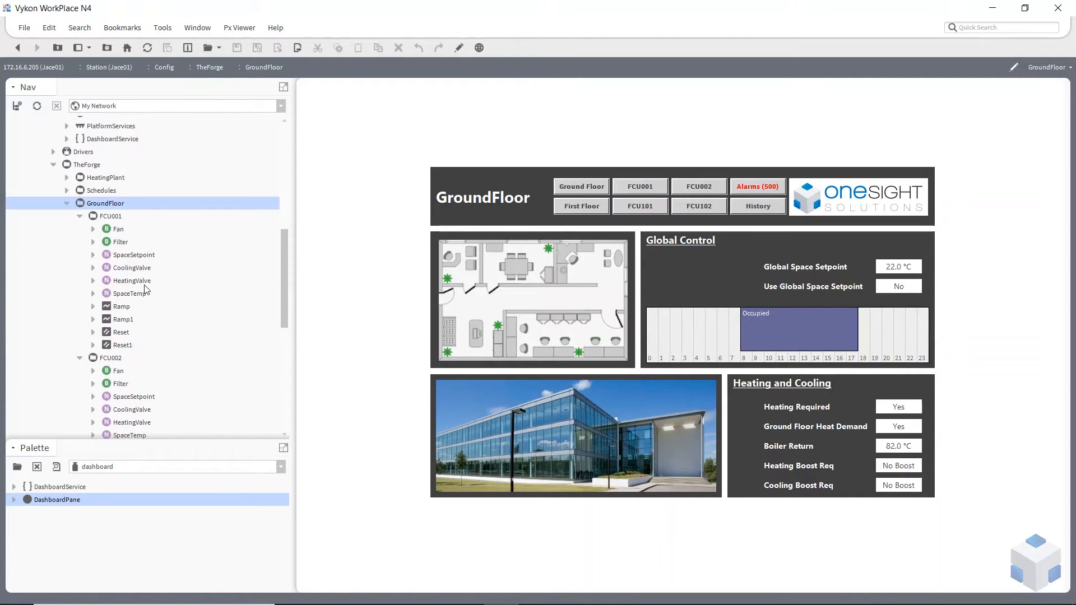
pyautogui.scroll(-3)
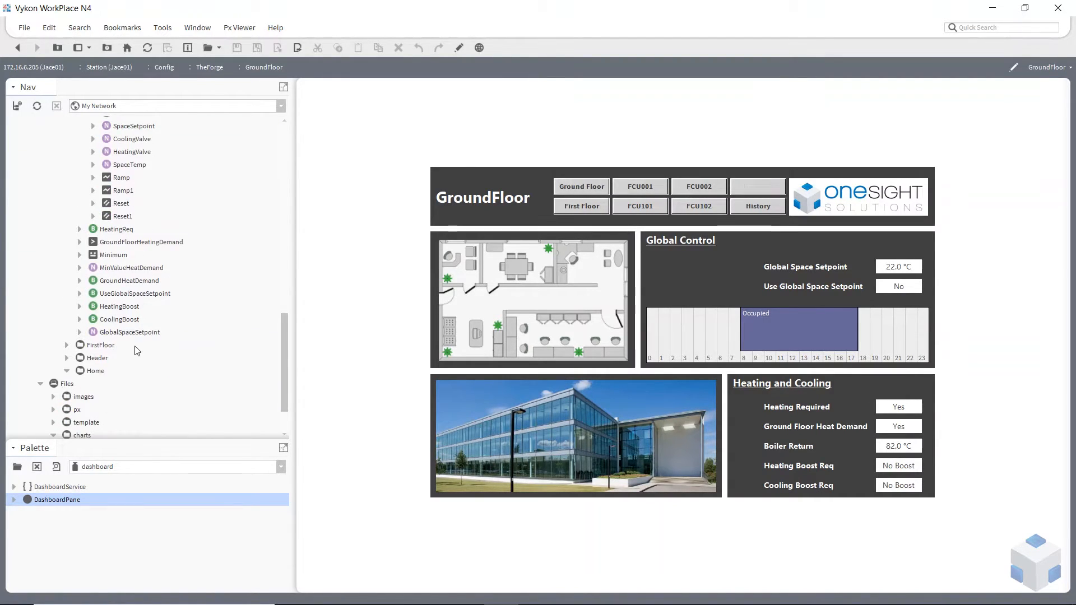
pyautogui.doubleClick(124, 396)
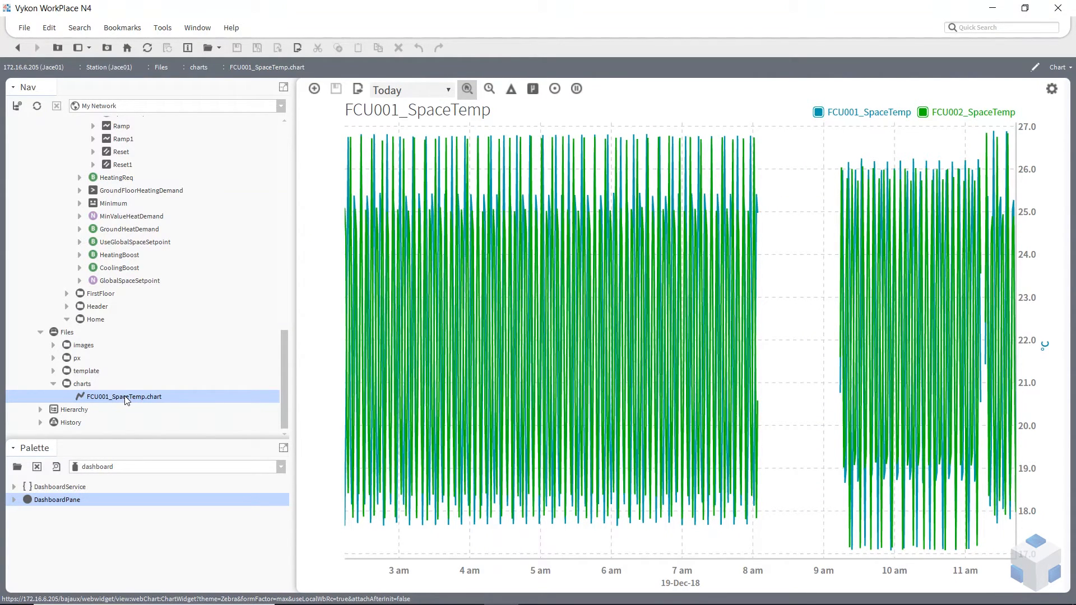
pyautogui.moveTo(755, 423)
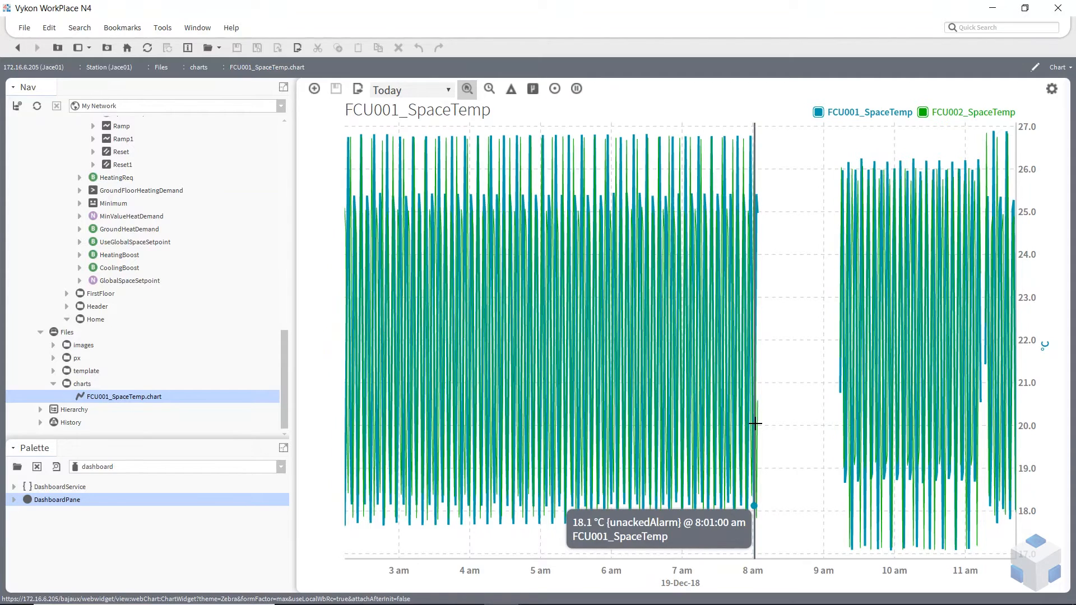
pyautogui.moveTo(818, 180)
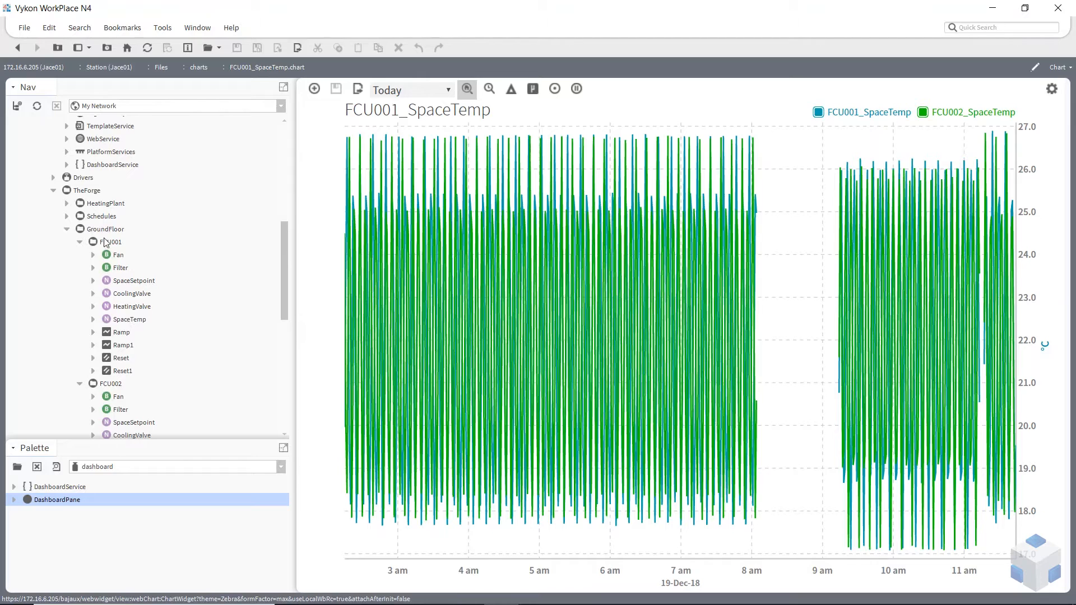
# Step: Create a webChart CircularGauge widget for FCU001 SpaceTemp, reading about 22.5 °C
pyautogui.scroll(-3)
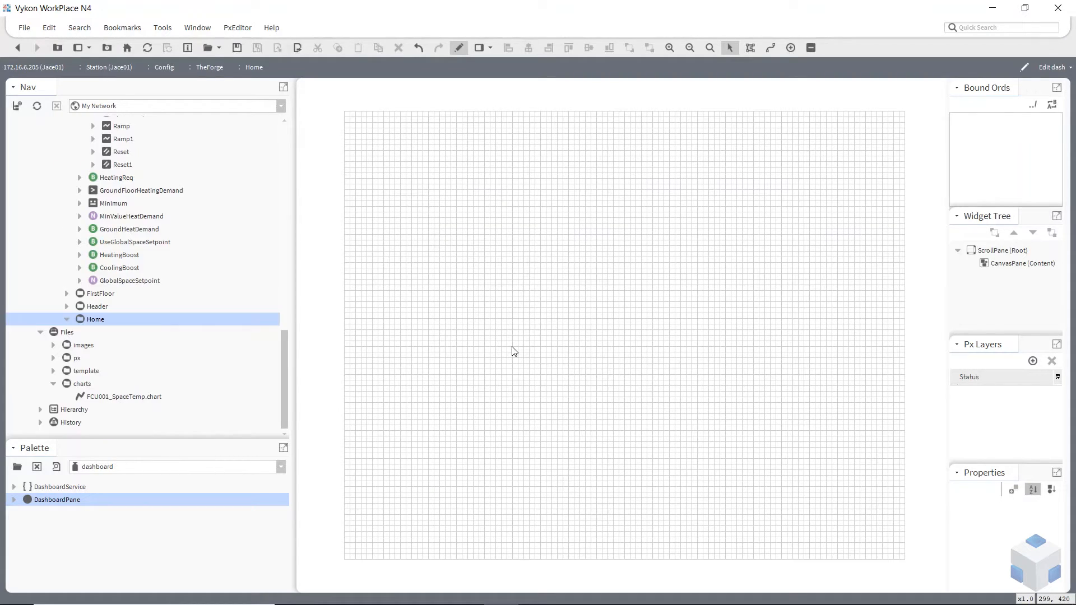
pyautogui.scroll(-3)
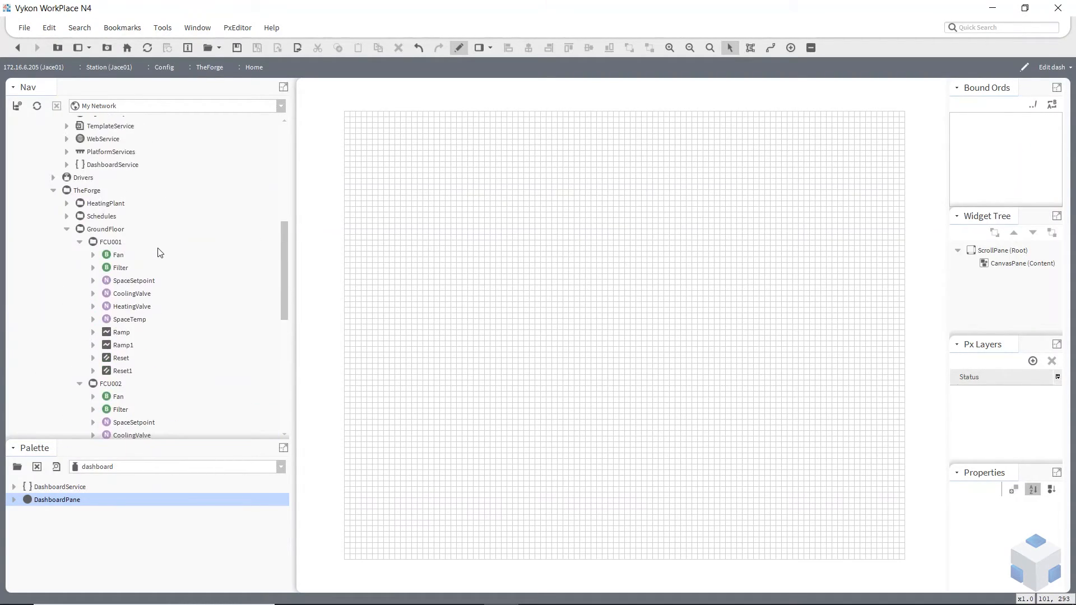
pyautogui.moveTo(130, 333)
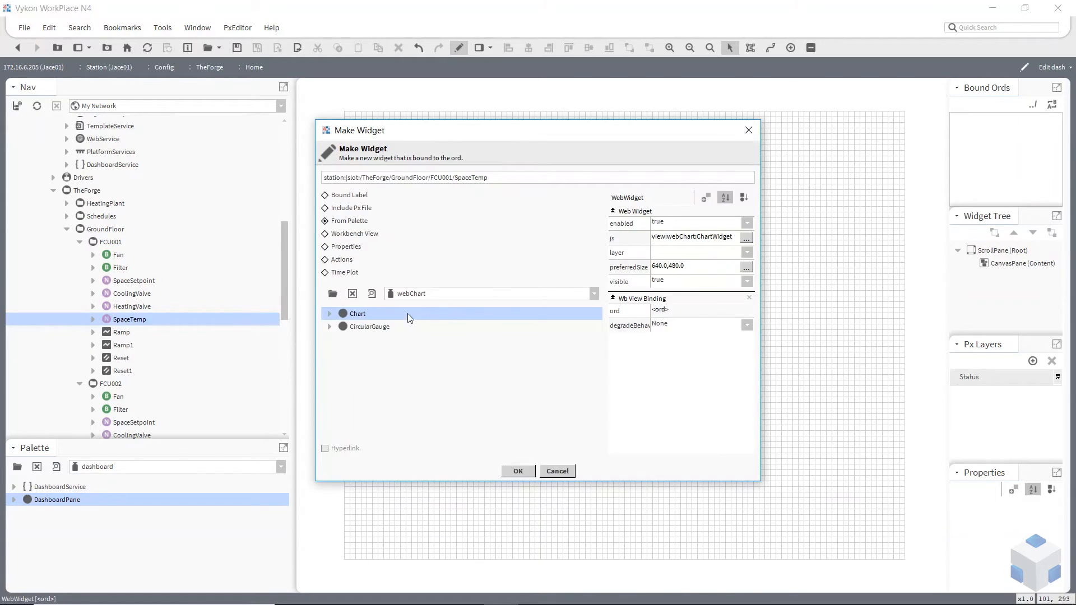
pyautogui.click(369, 326)
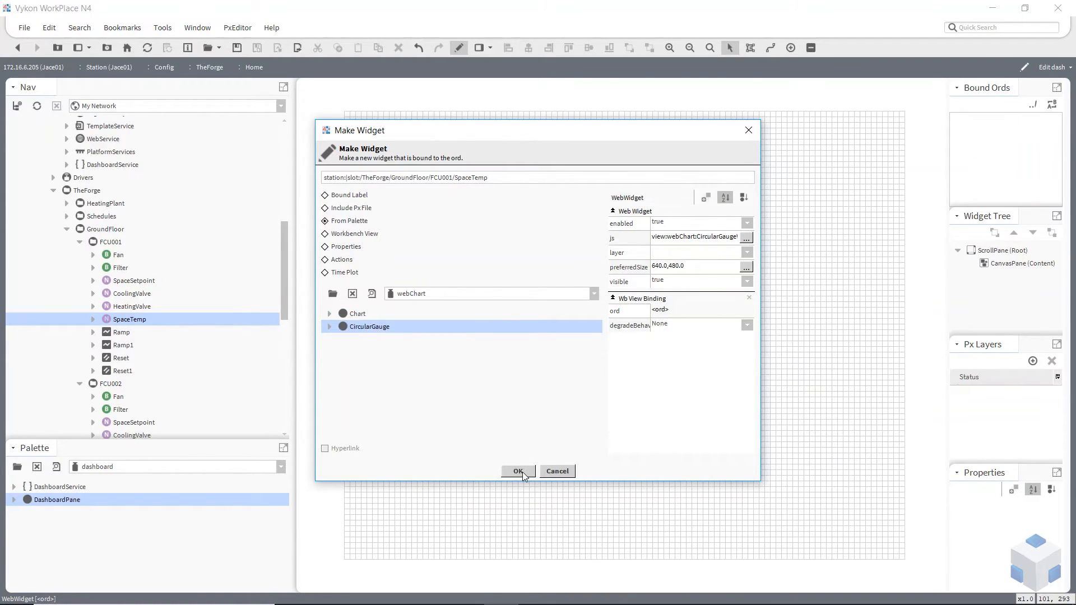
pyautogui.click(518, 472)
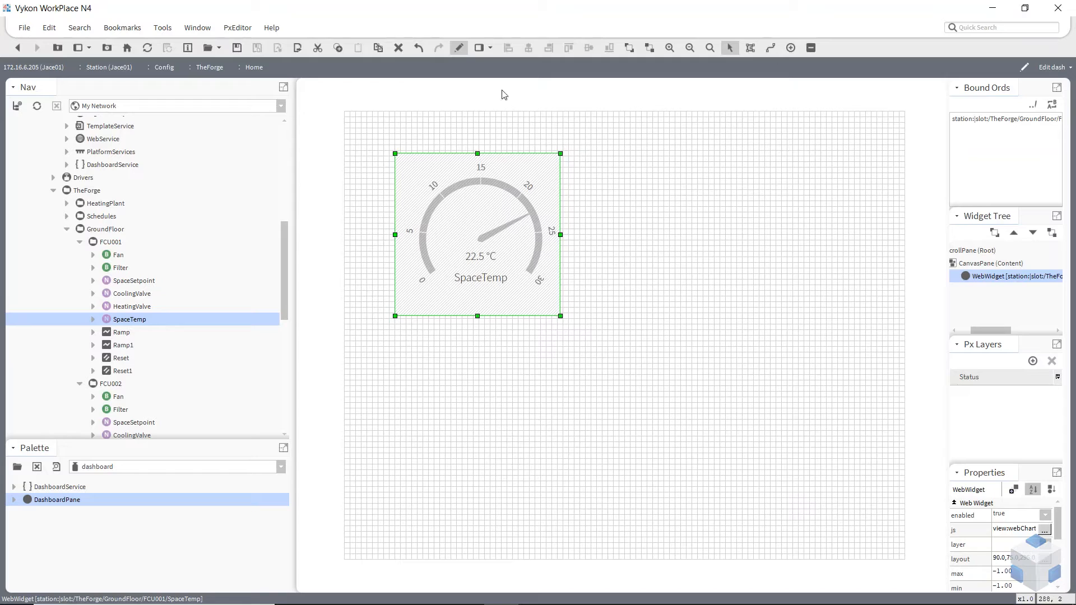
pyautogui.moveTo(535, 284)
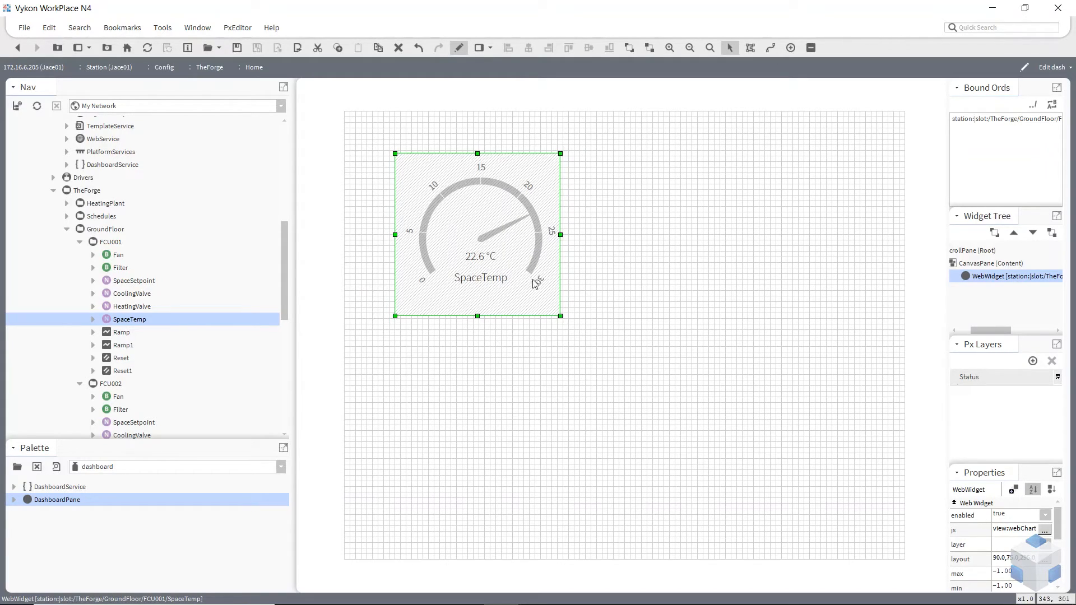
pyautogui.moveTo(535, 267)
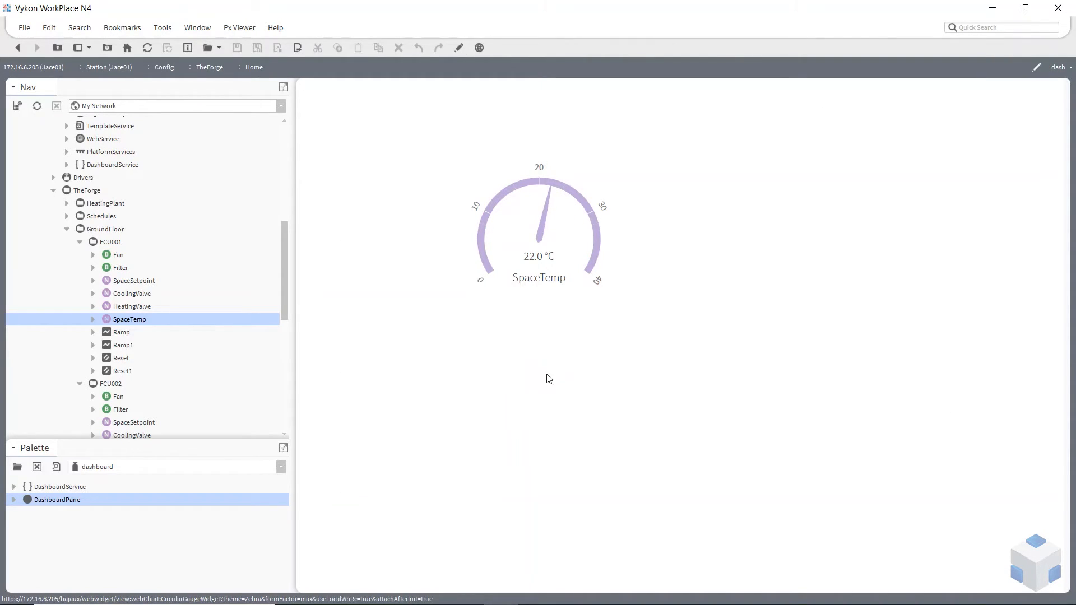
pyautogui.moveTo(598, 268)
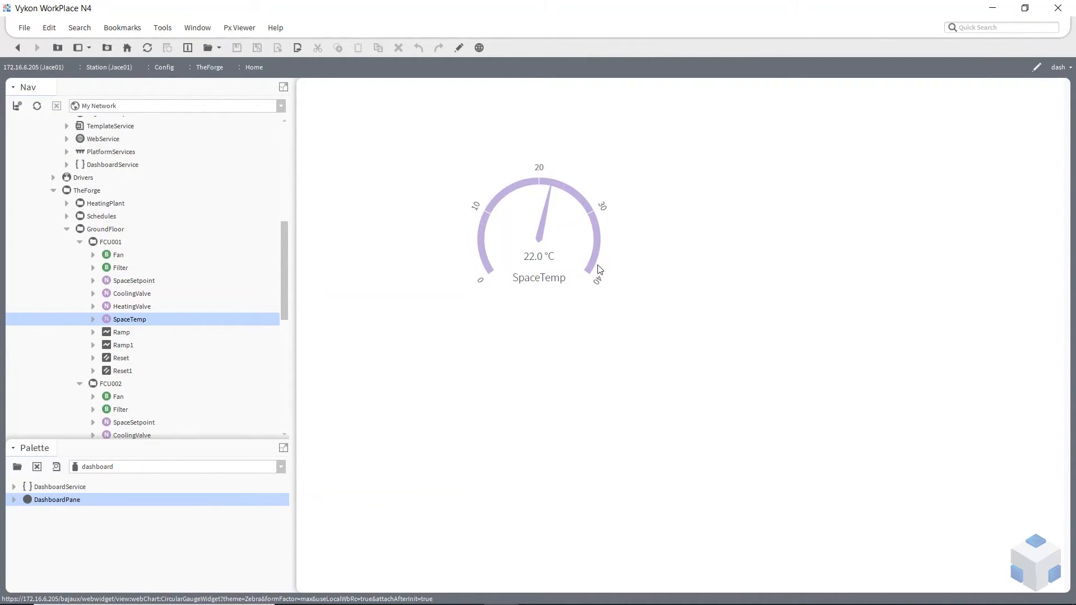
pyautogui.moveTo(599, 356)
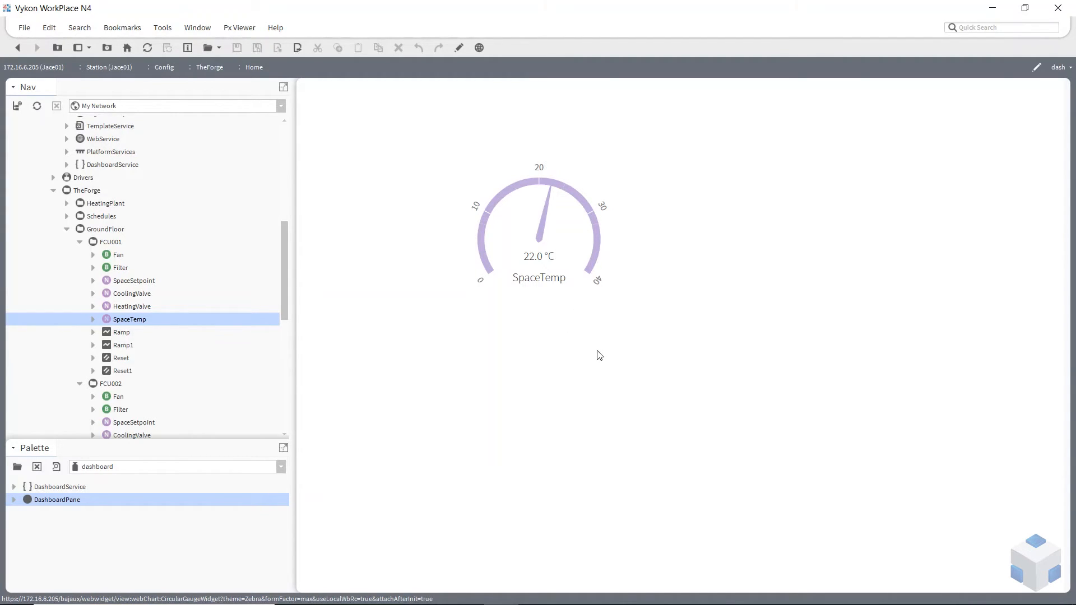
pyautogui.moveTo(518, 355)
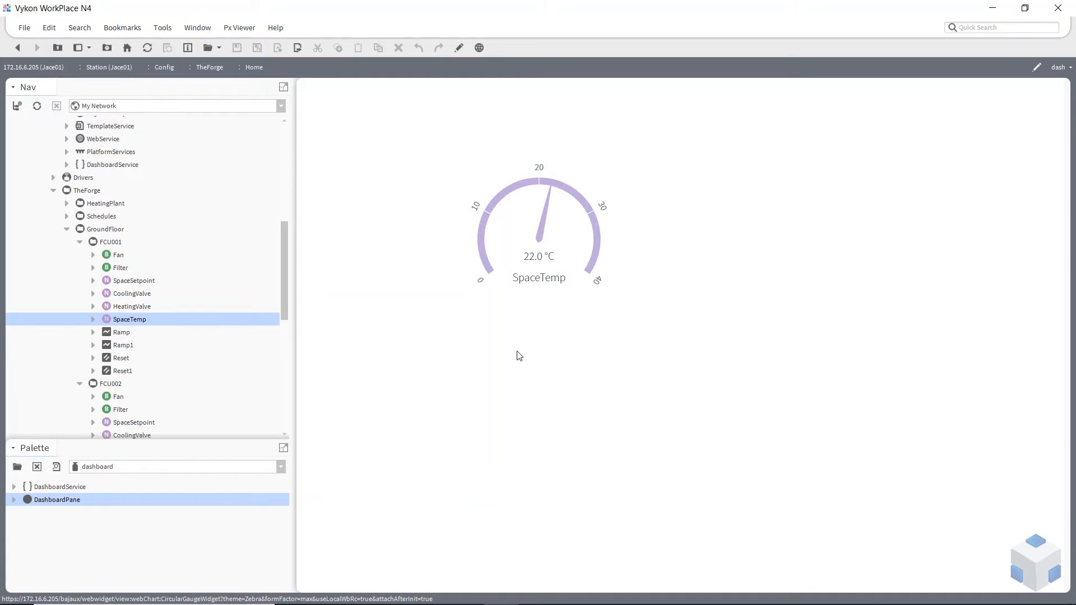
pyautogui.moveTo(547, 301)
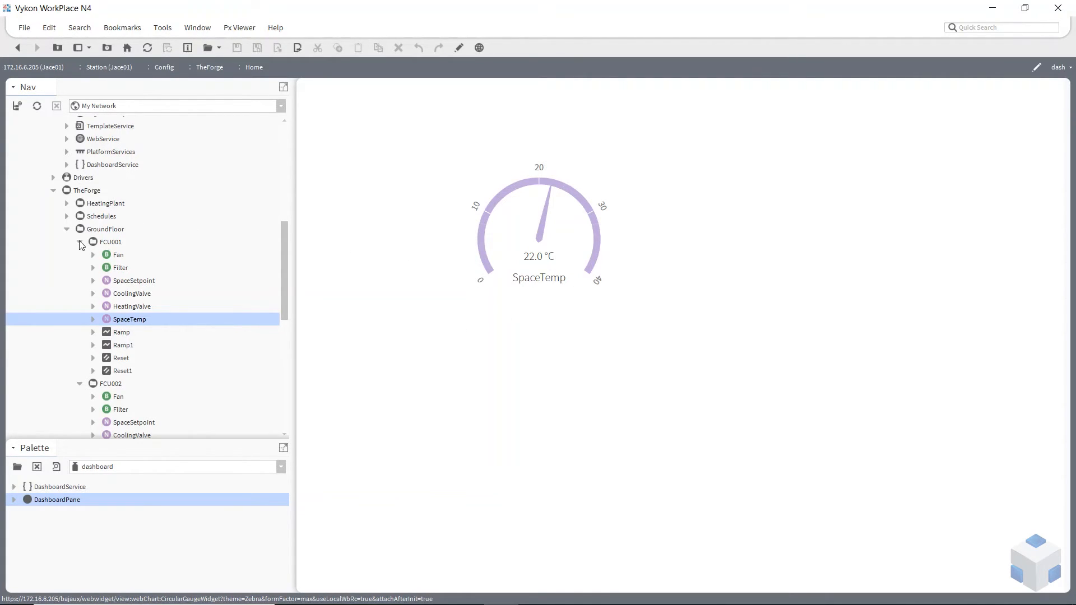
# Step: Collapse the Nav tree to the station's top level while the gauge reads 22.0 °C live
pyautogui.click(93, 242)
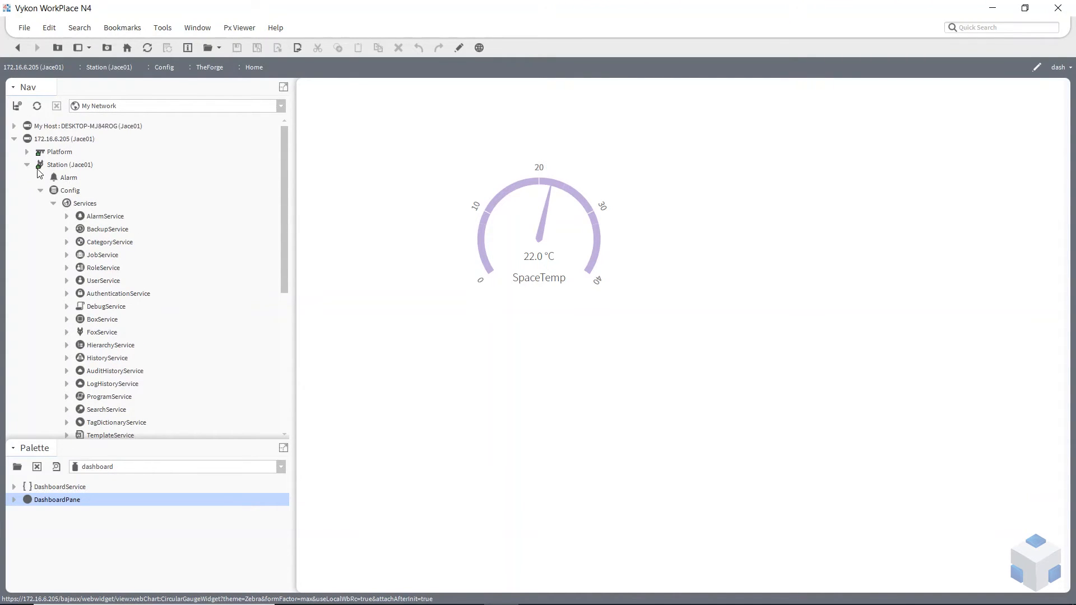
# Step: Expand Platform, authenticate, and bring up the Software Manager's installed list
pyautogui.click(27, 151)
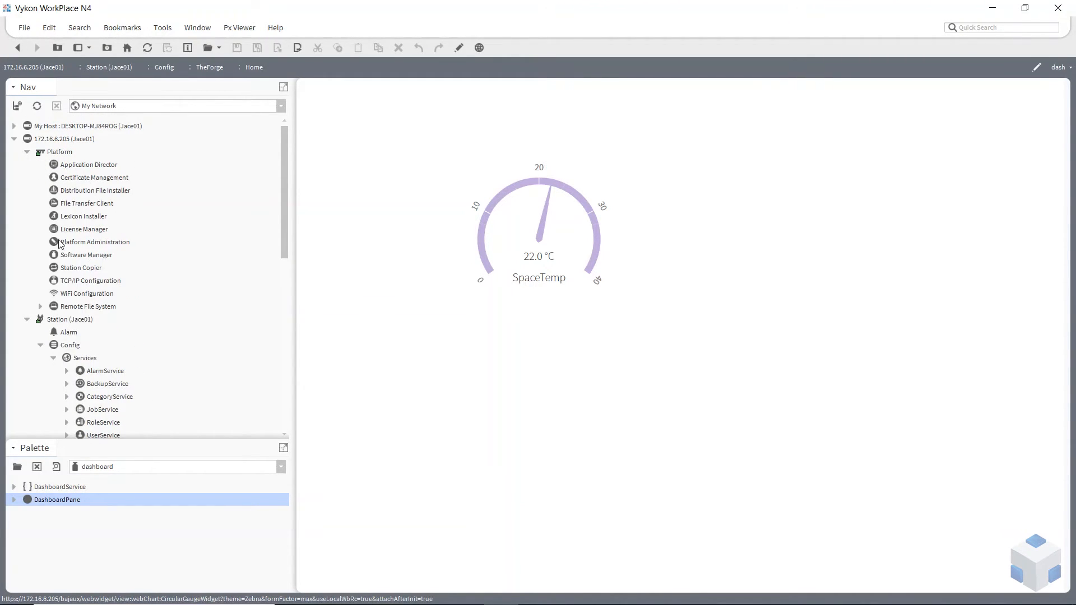
pyautogui.moveTo(59, 168)
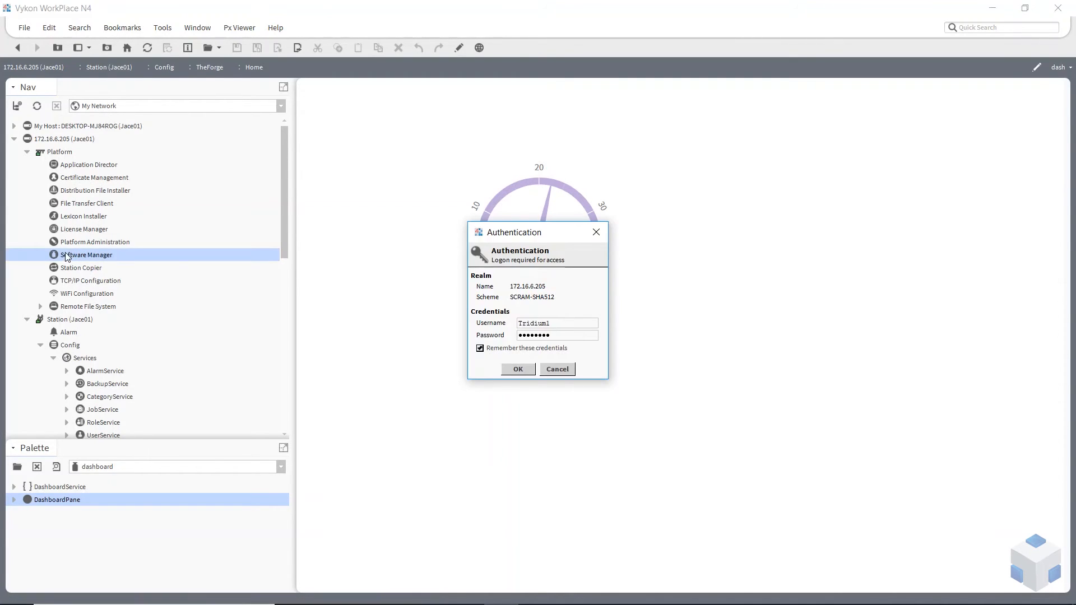
pyautogui.click(518, 369)
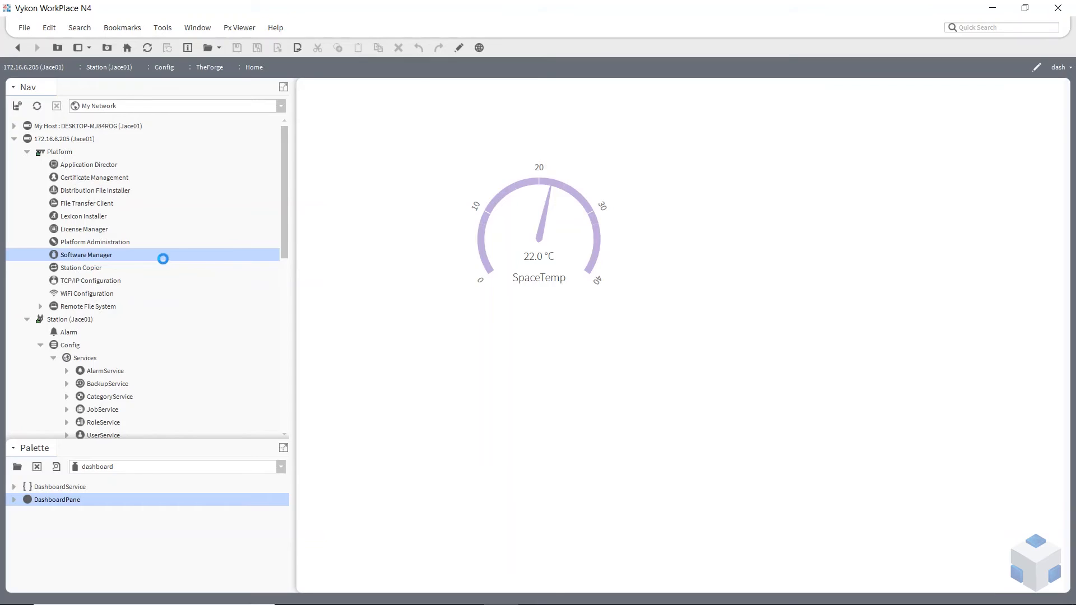
pyautogui.doubleClick(86, 254)
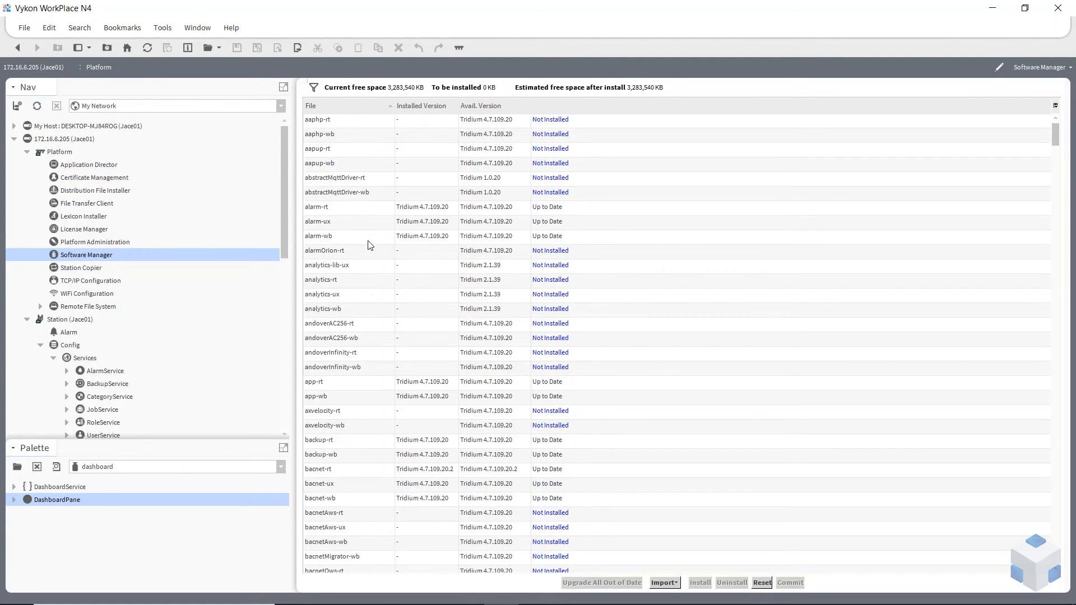
# Step: Select the dashboard-rt, dashboard-ux and dashboard-wb rows to confirm they are up to date
pyautogui.scroll(-3)
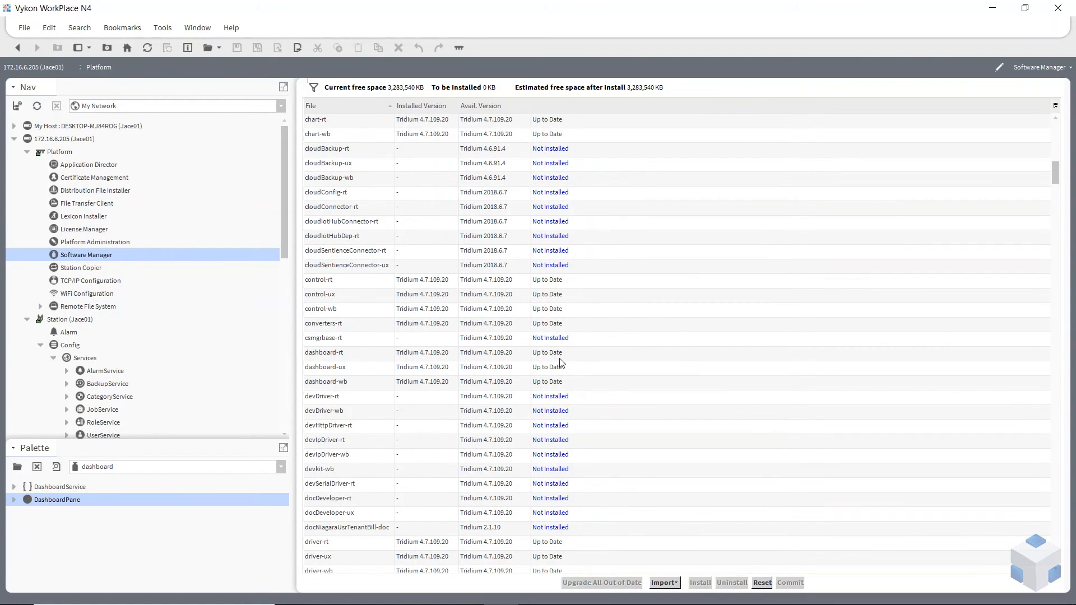
pyautogui.click(322, 352)
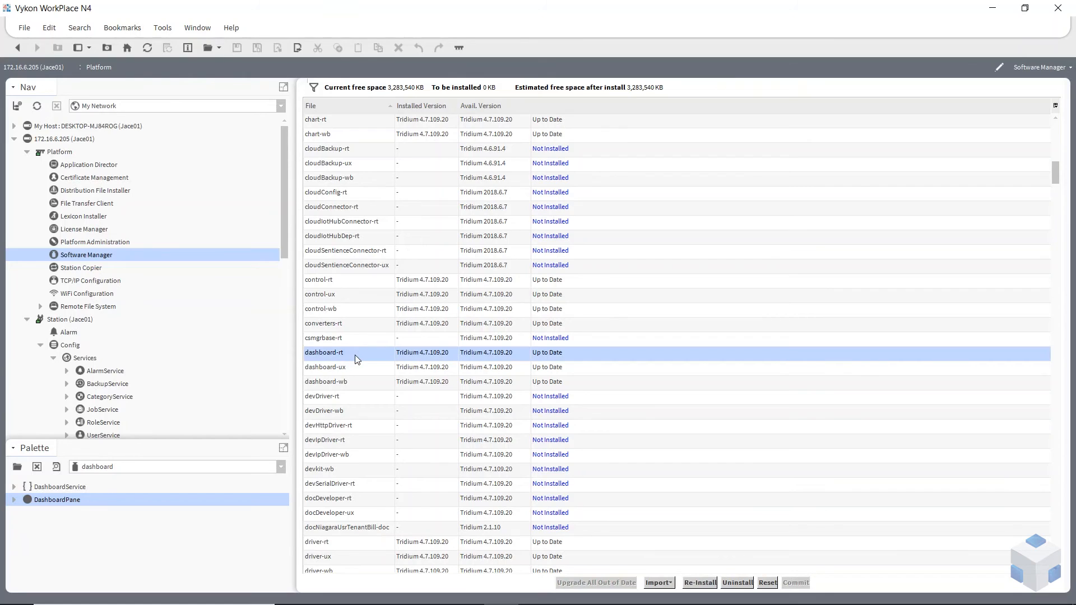
pyautogui.click(325, 367)
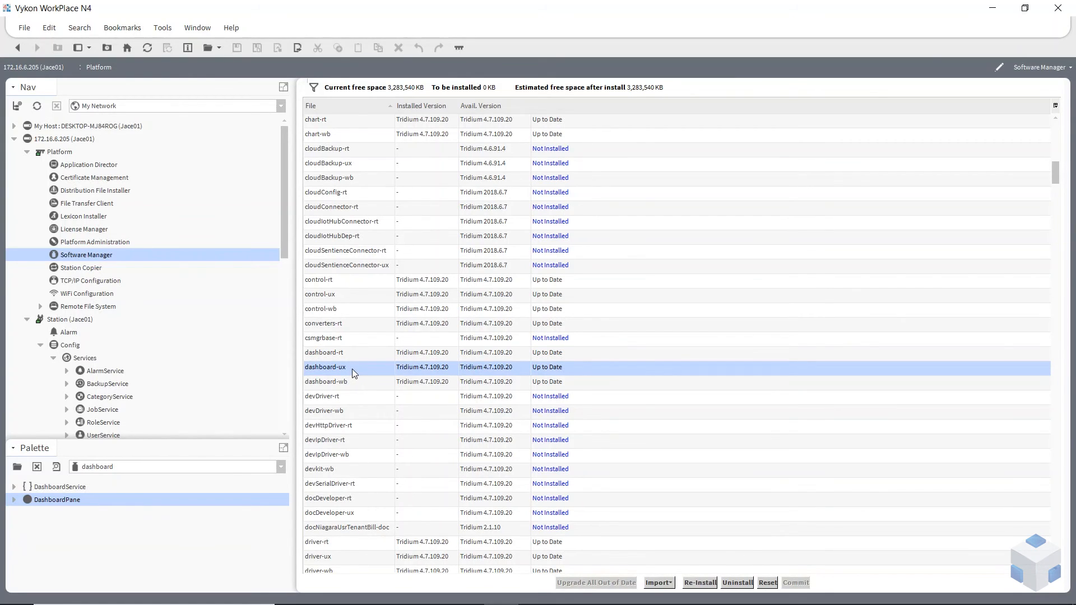
pyautogui.click(349, 381)
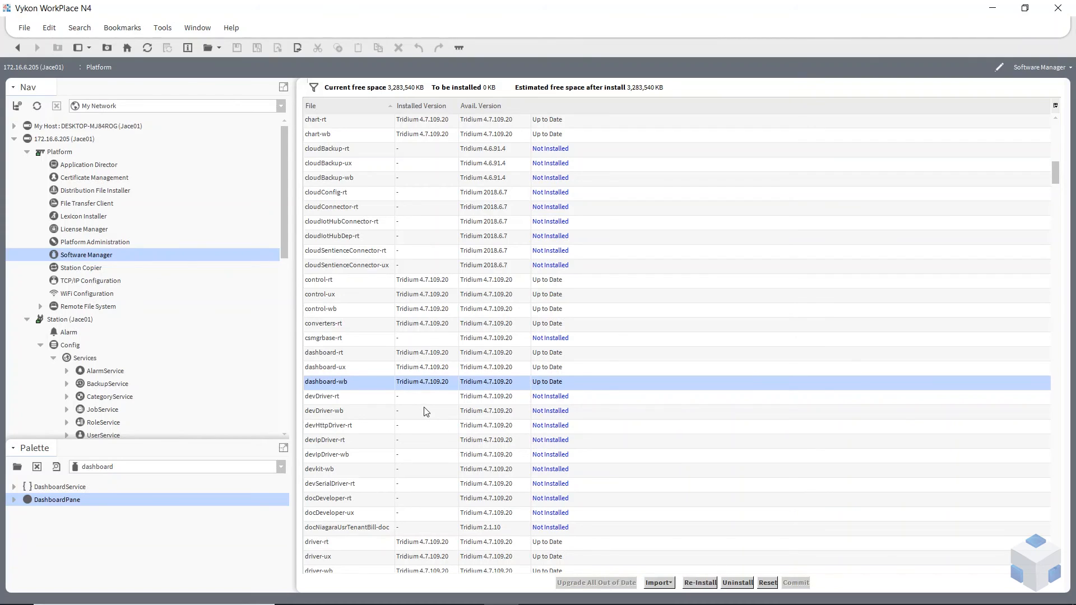
pyautogui.moveTo(470, 396)
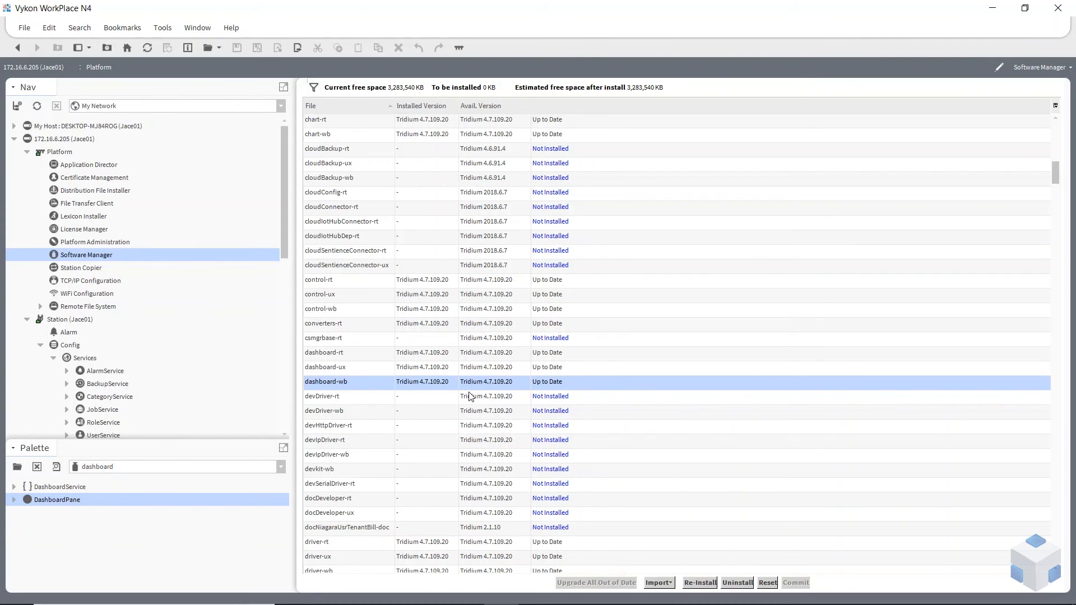
pyautogui.moveTo(483, 412)
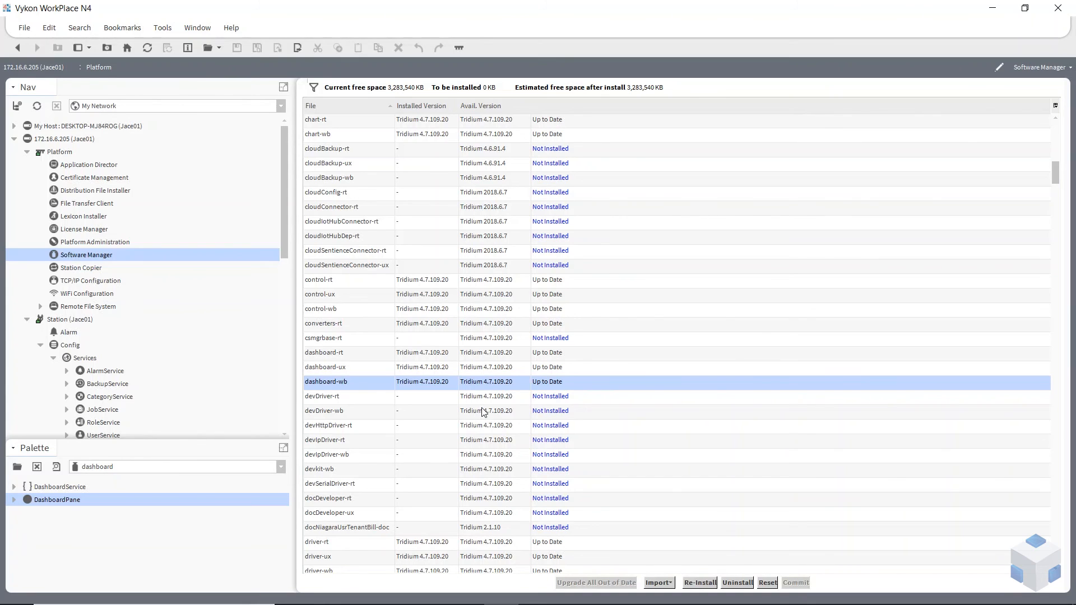
pyautogui.moveTo(495, 381)
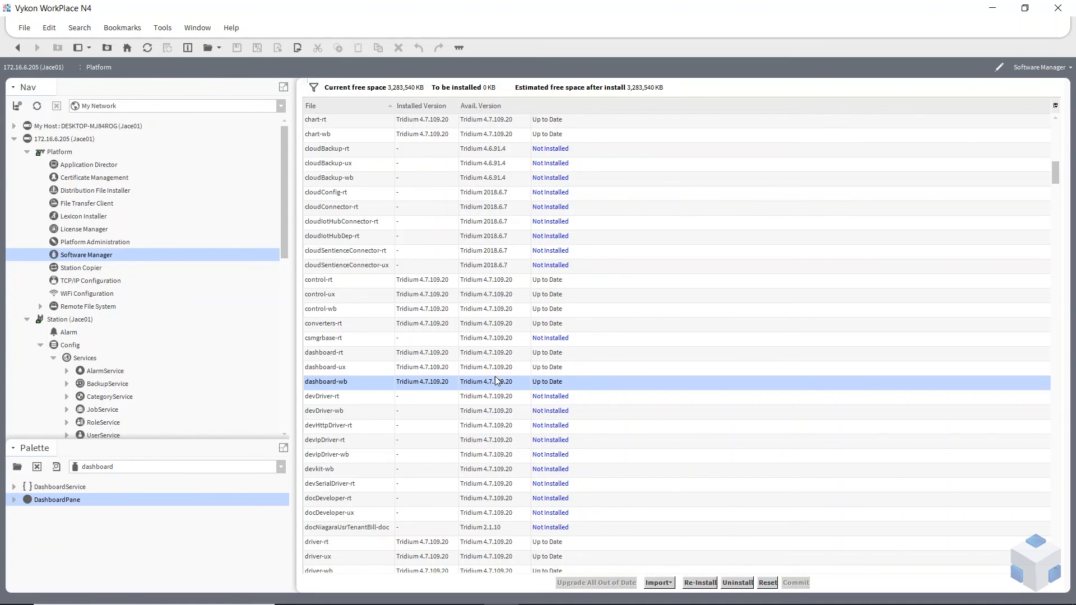
pyautogui.moveTo(472, 329)
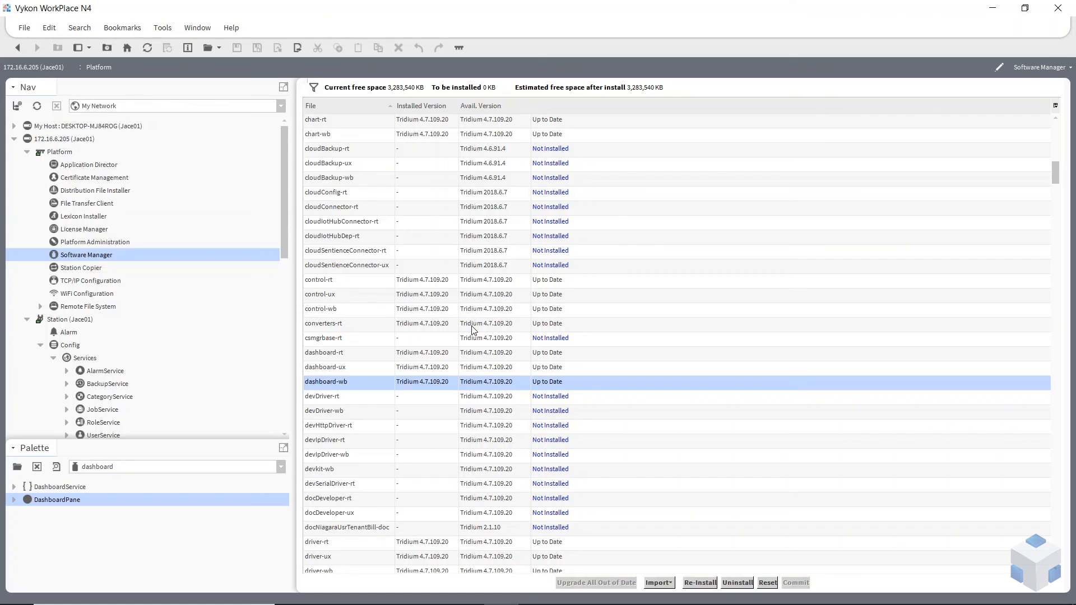